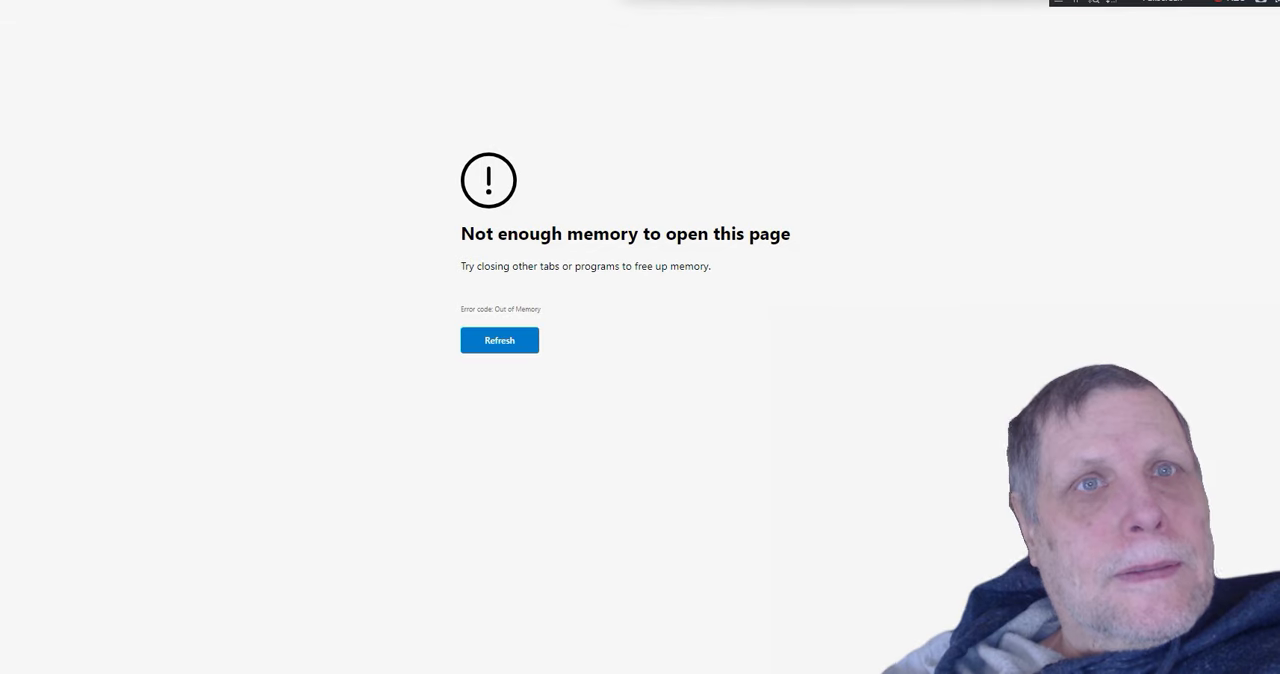
# - Reload the out-of-memory tab so the CBS News fireball article loads
pyautogui.click(500, 340)
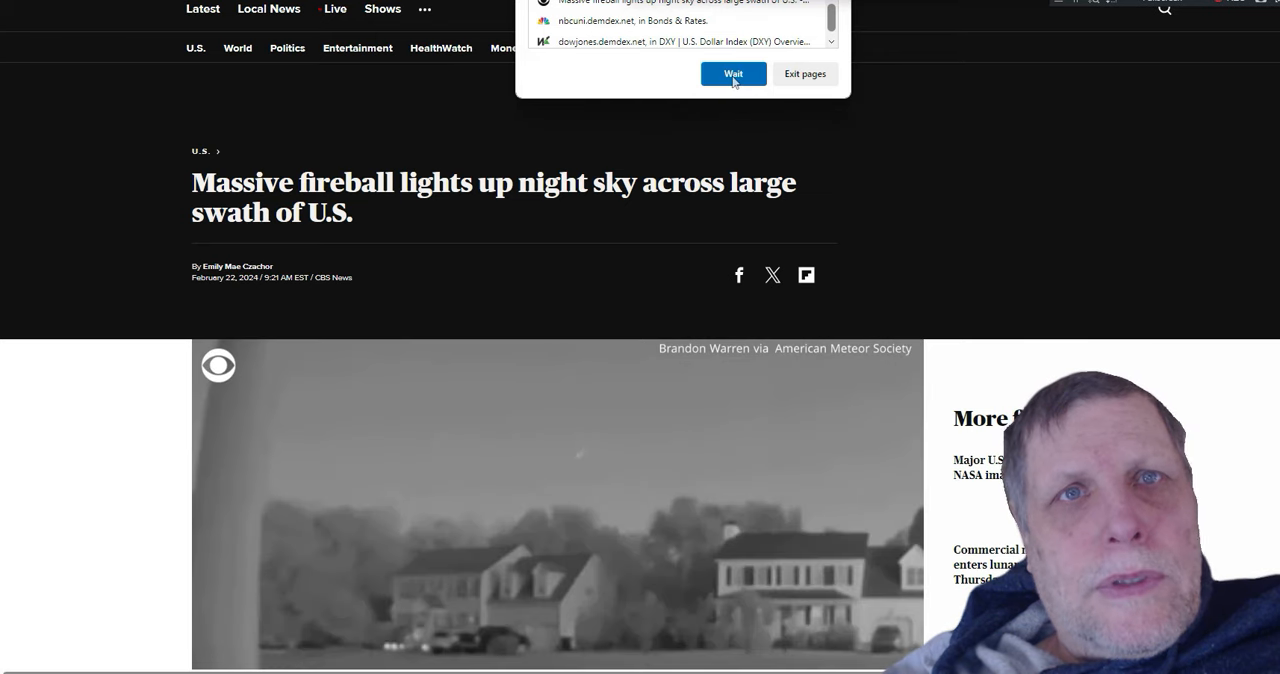
# - Choose Wait on the unresponsive-pages prompt so the fireball video keeps playing
pyautogui.click(732, 72)
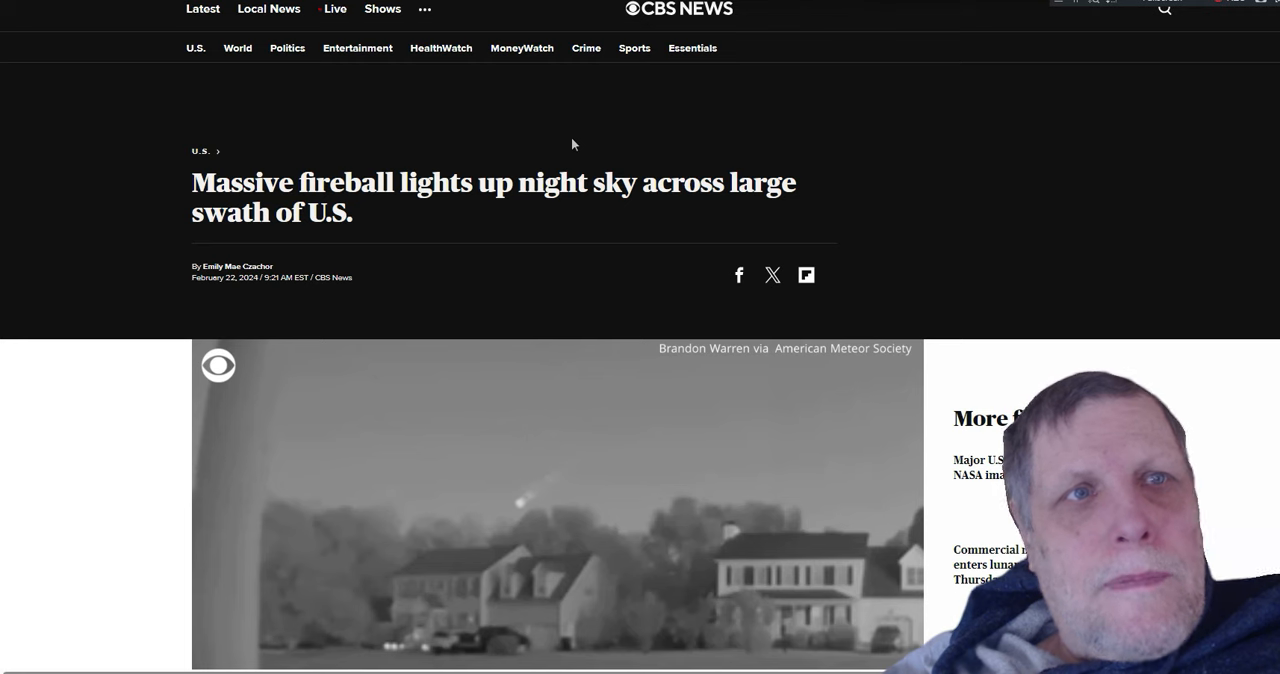
pyautogui.moveTo(480, 254)
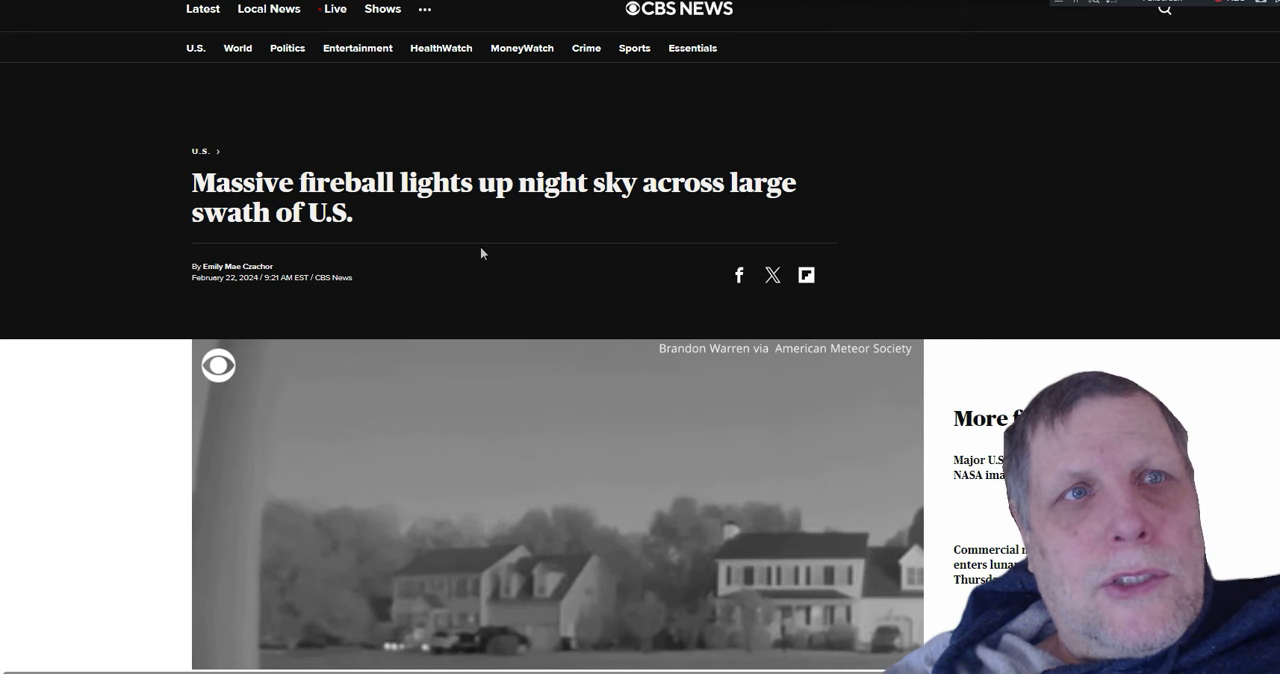
pyautogui.moveTo(472, 256)
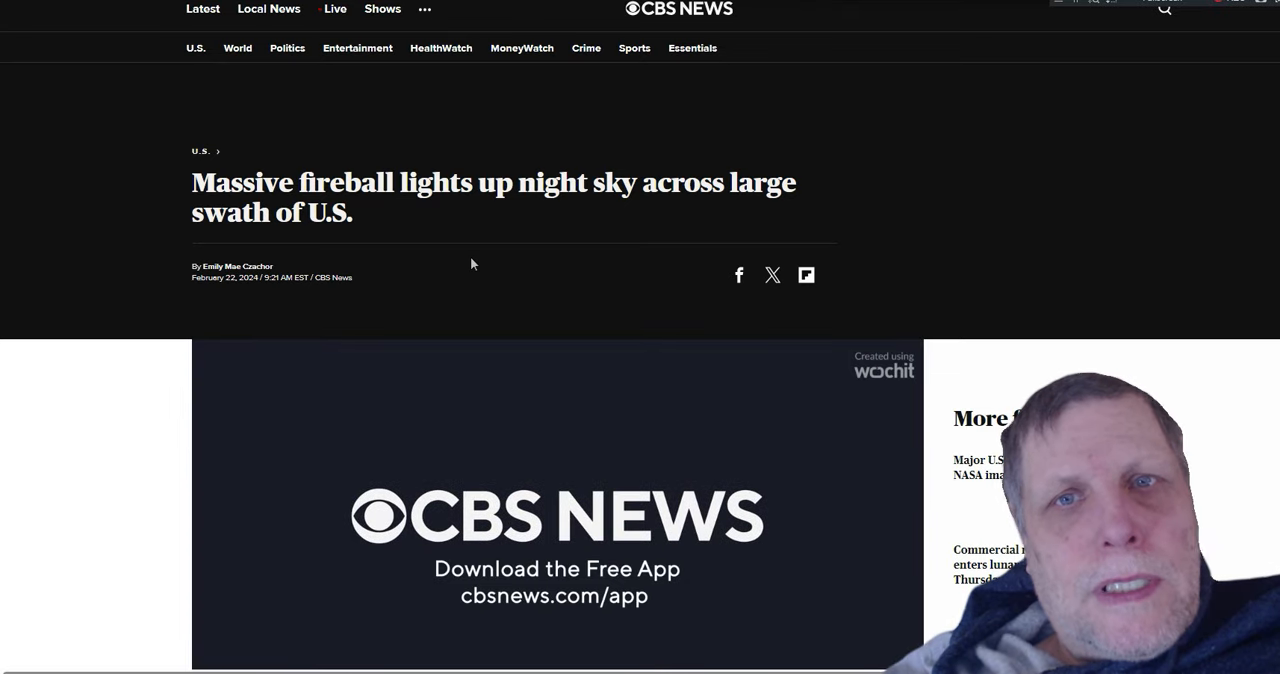
# - Scroll past the video to the article text about fireball sightings across several states
pyautogui.scroll(-3)
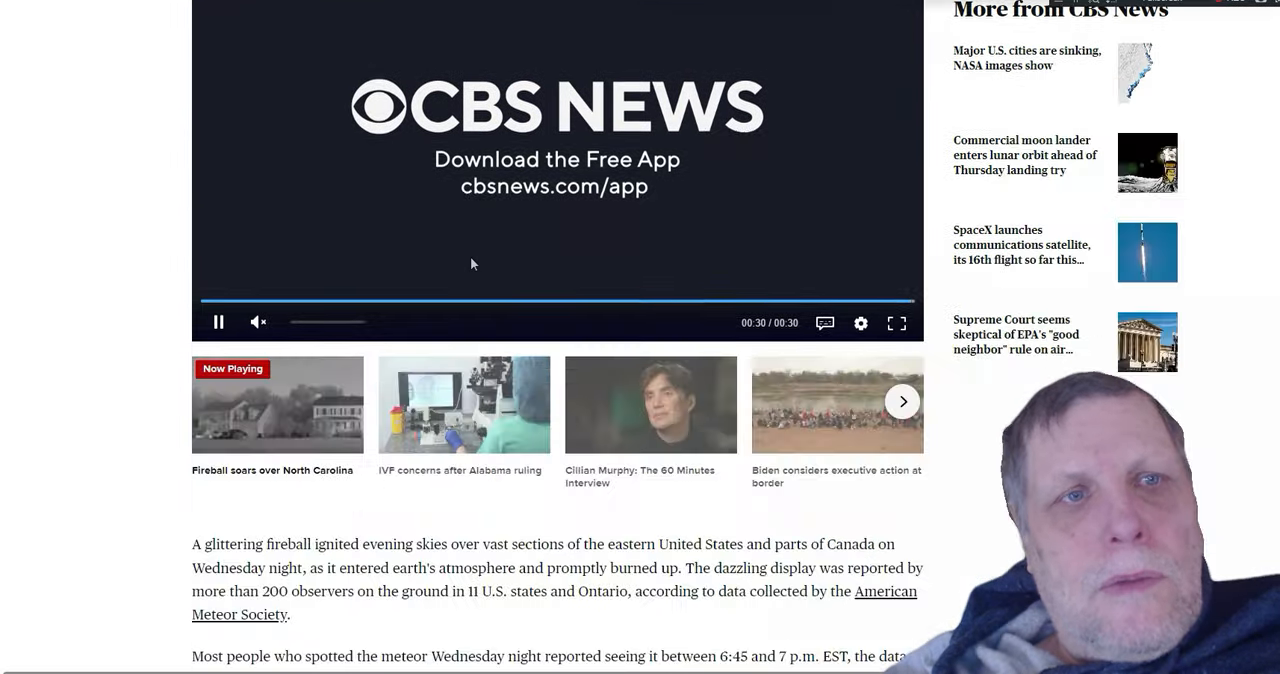
pyautogui.scroll(-3)
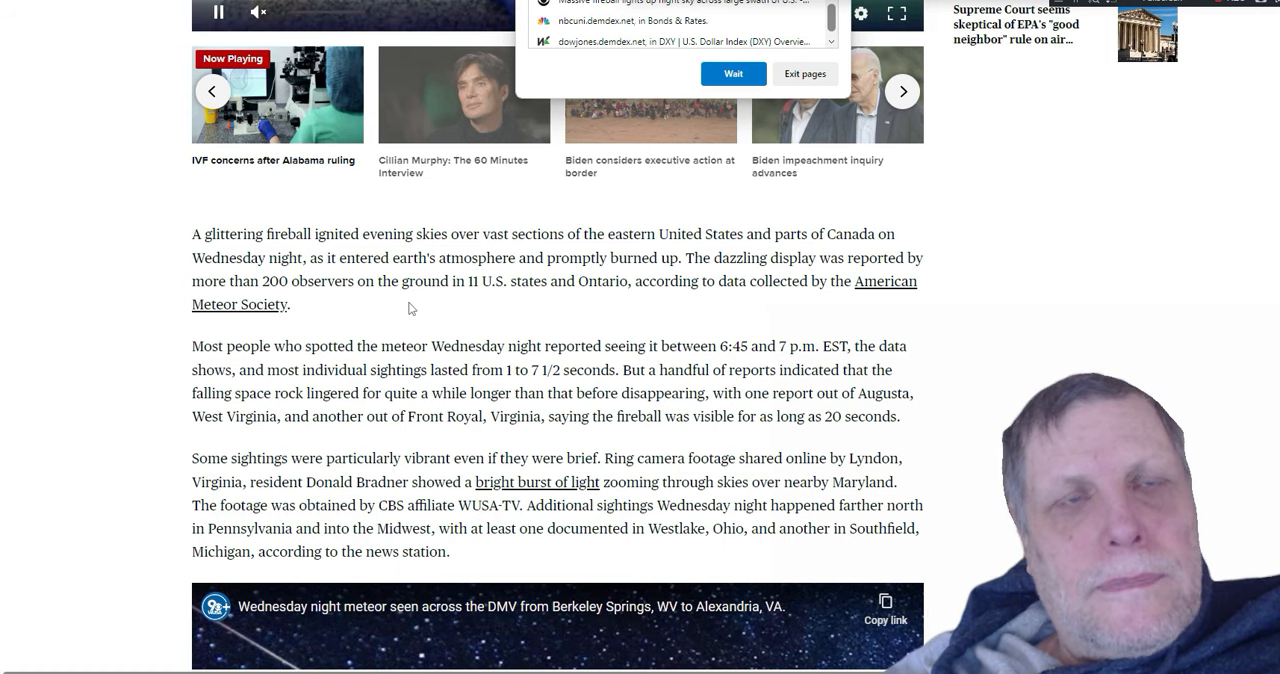
pyautogui.moveTo(396, 208)
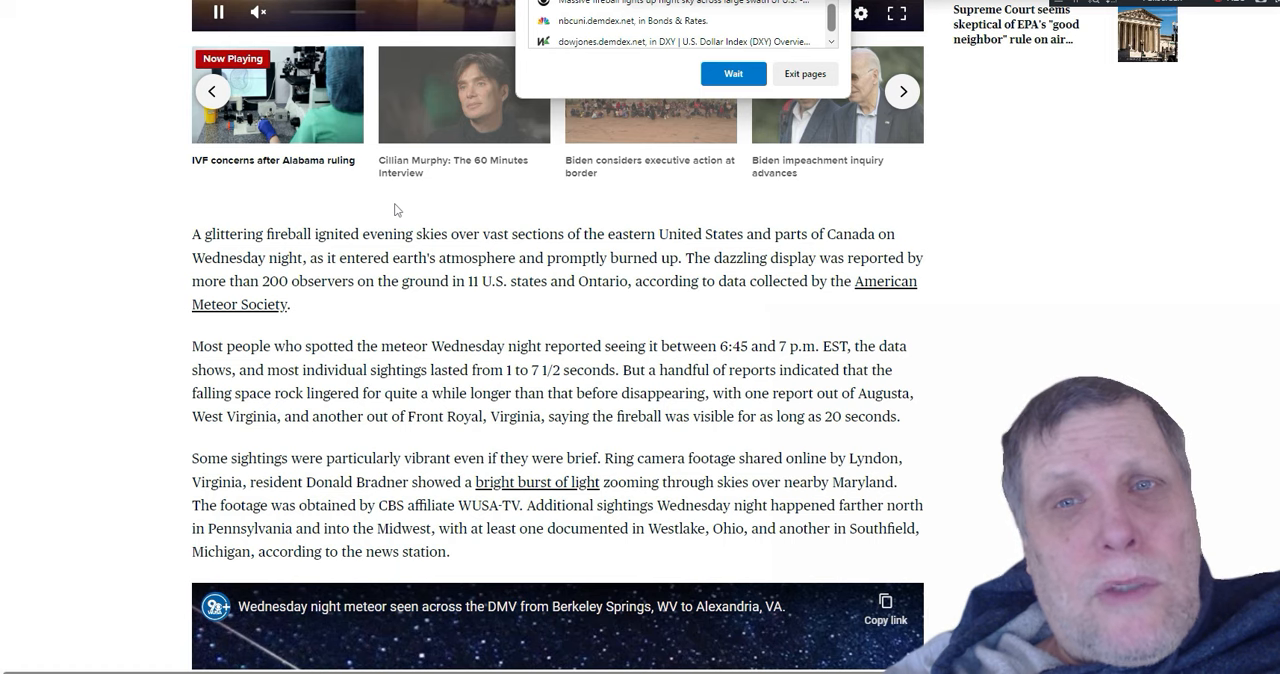
pyautogui.moveTo(352, 148)
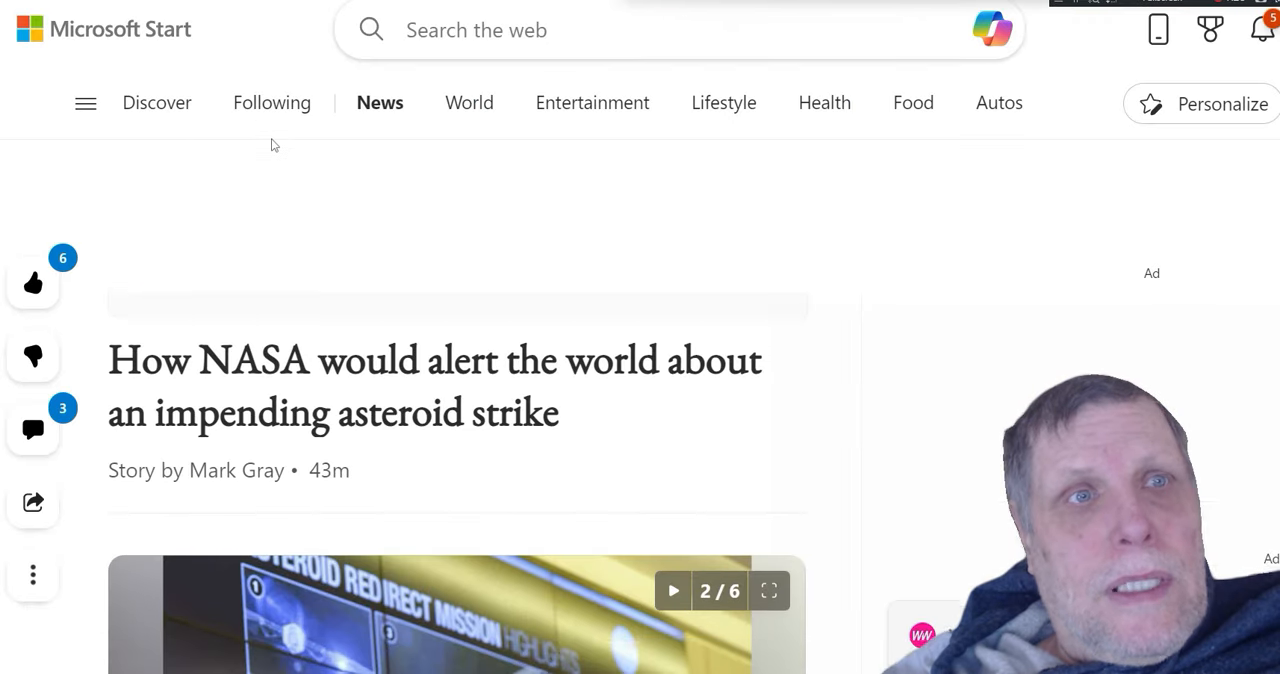
# - Scroll the Microsoft Start NASA asteroid-strike story down to its image slideshow
pyautogui.scroll(-3)
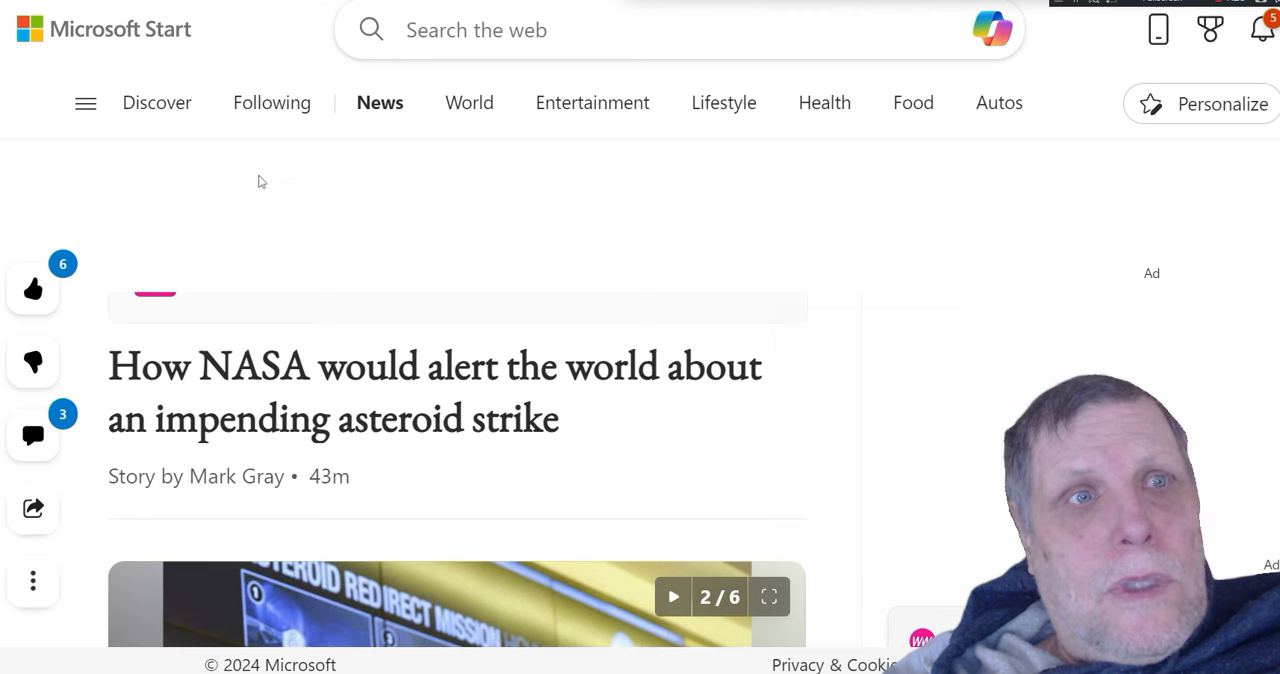
pyautogui.moveTo(256, 166)
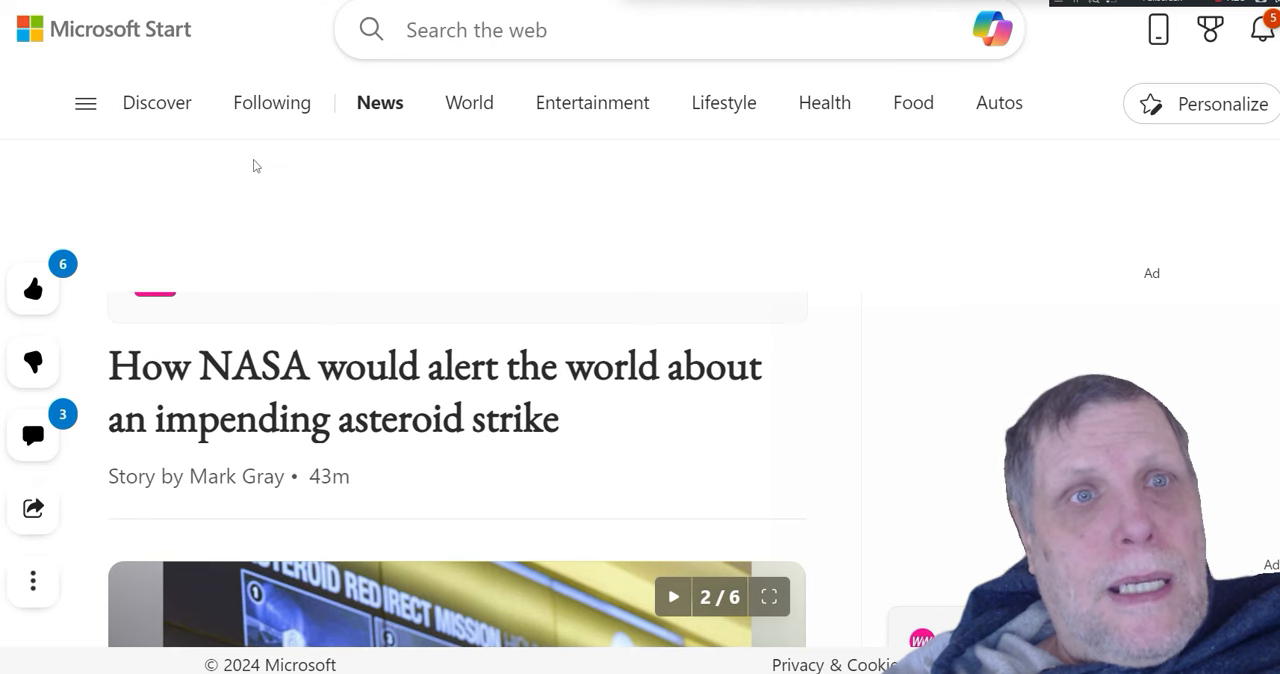
pyautogui.scroll(-3)
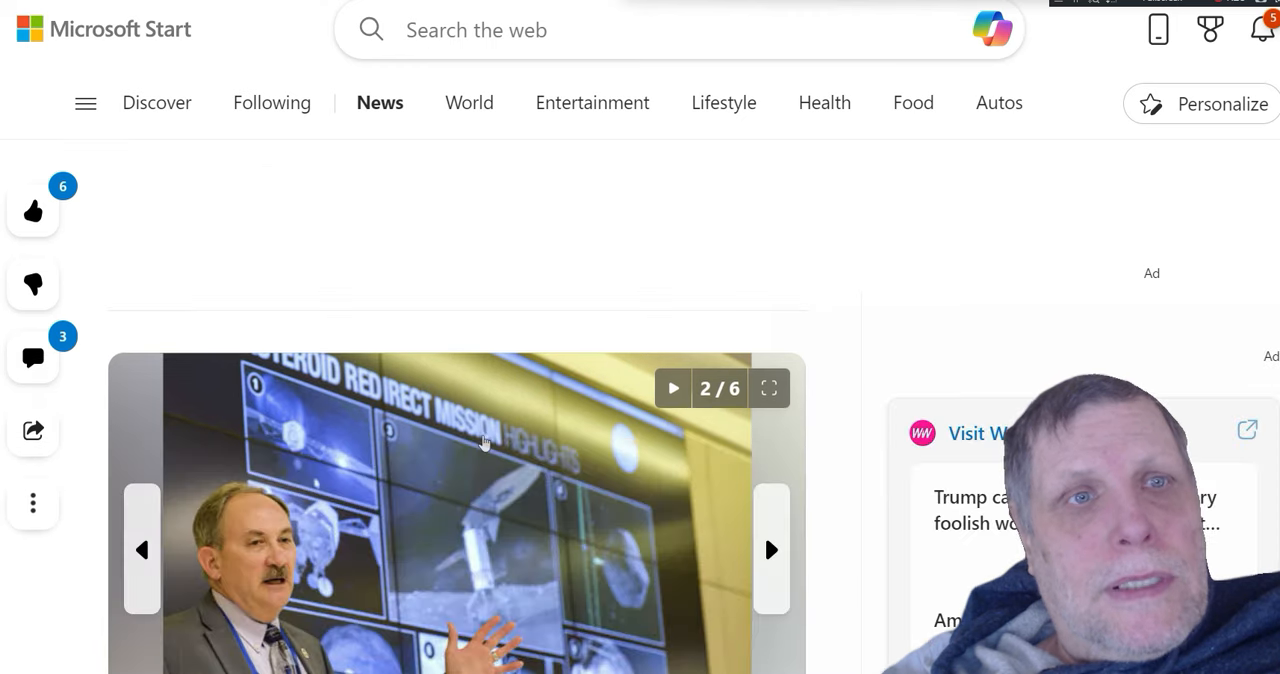
pyautogui.scroll(-3)
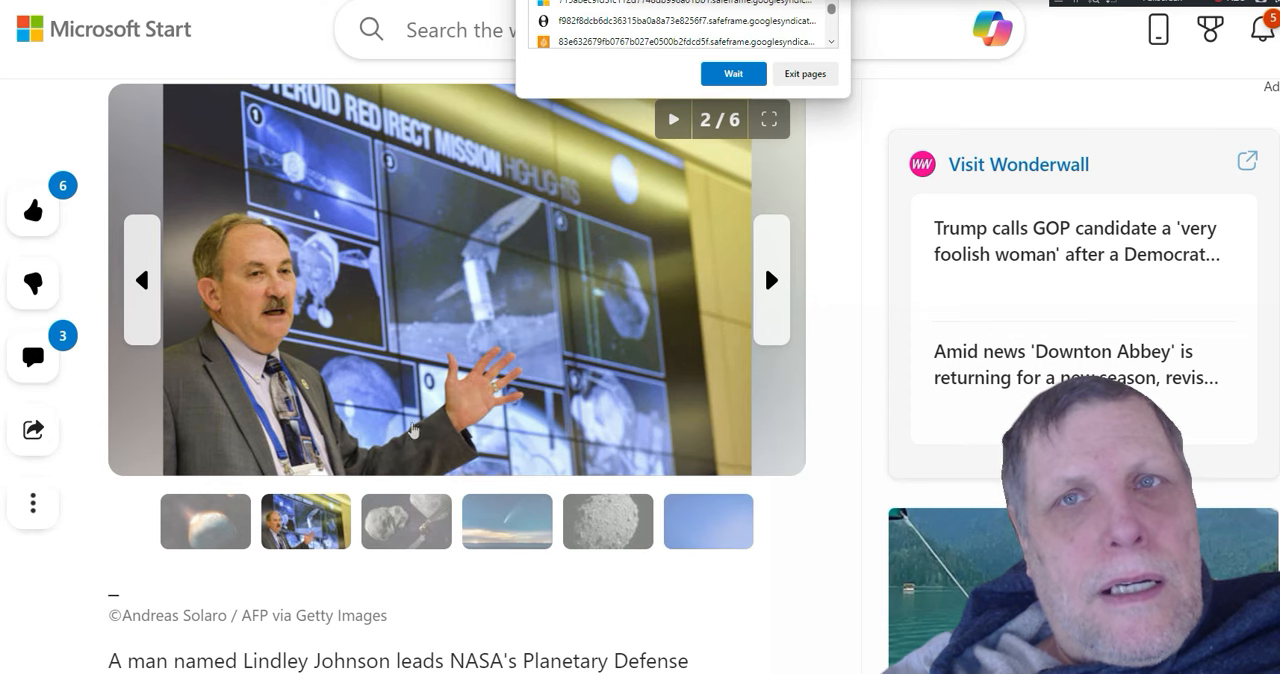
pyautogui.moveTo(650, 328)
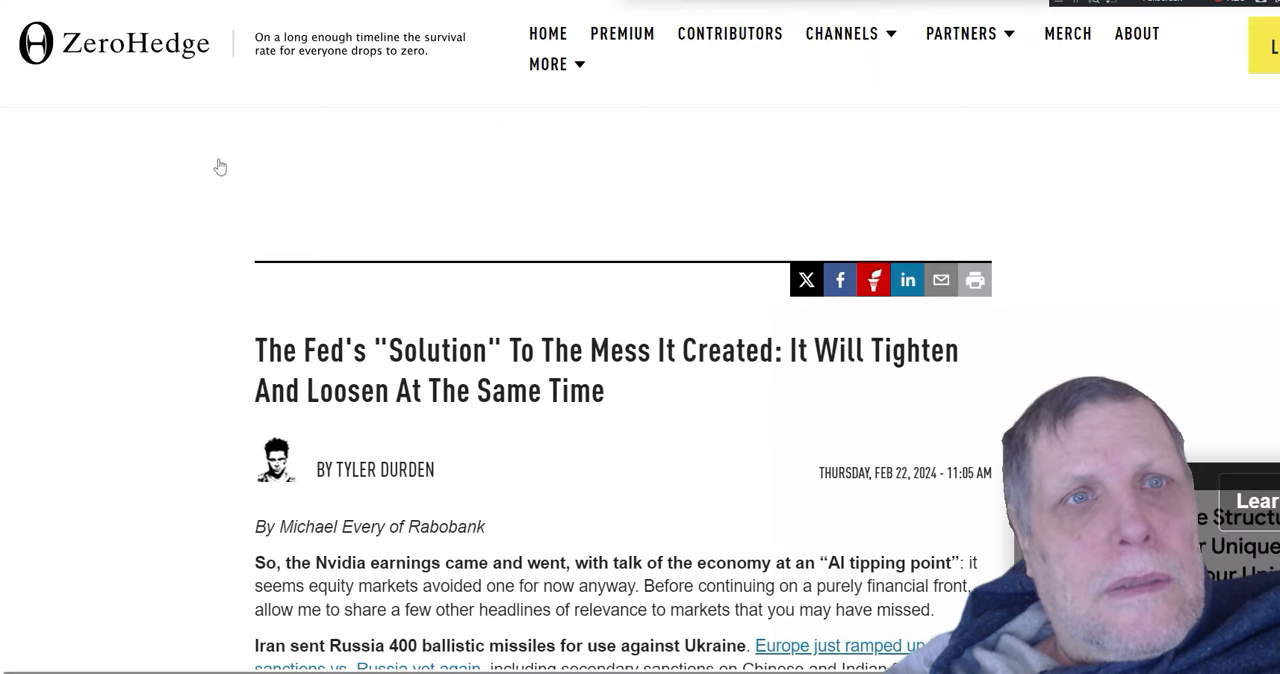
pyautogui.moveTo(170, 292)
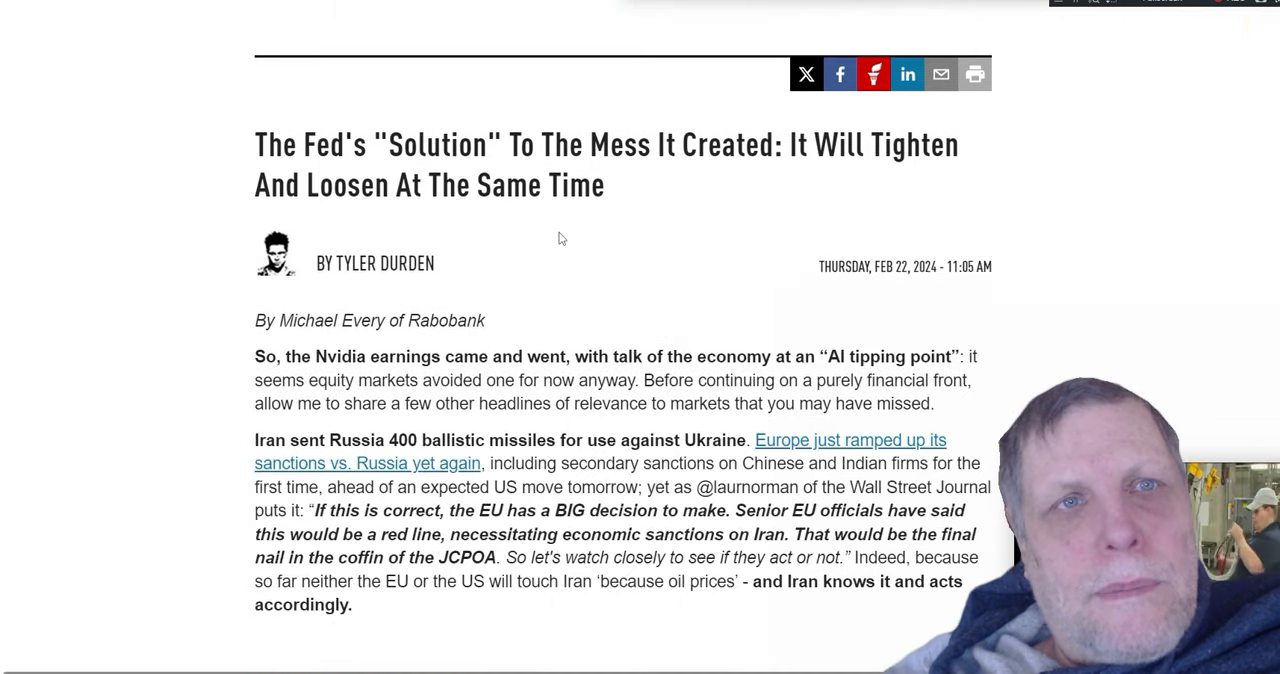
# - Scroll the ZeroHedge Fed article down to where the Recommended Videos section begins
pyautogui.scroll(-3)
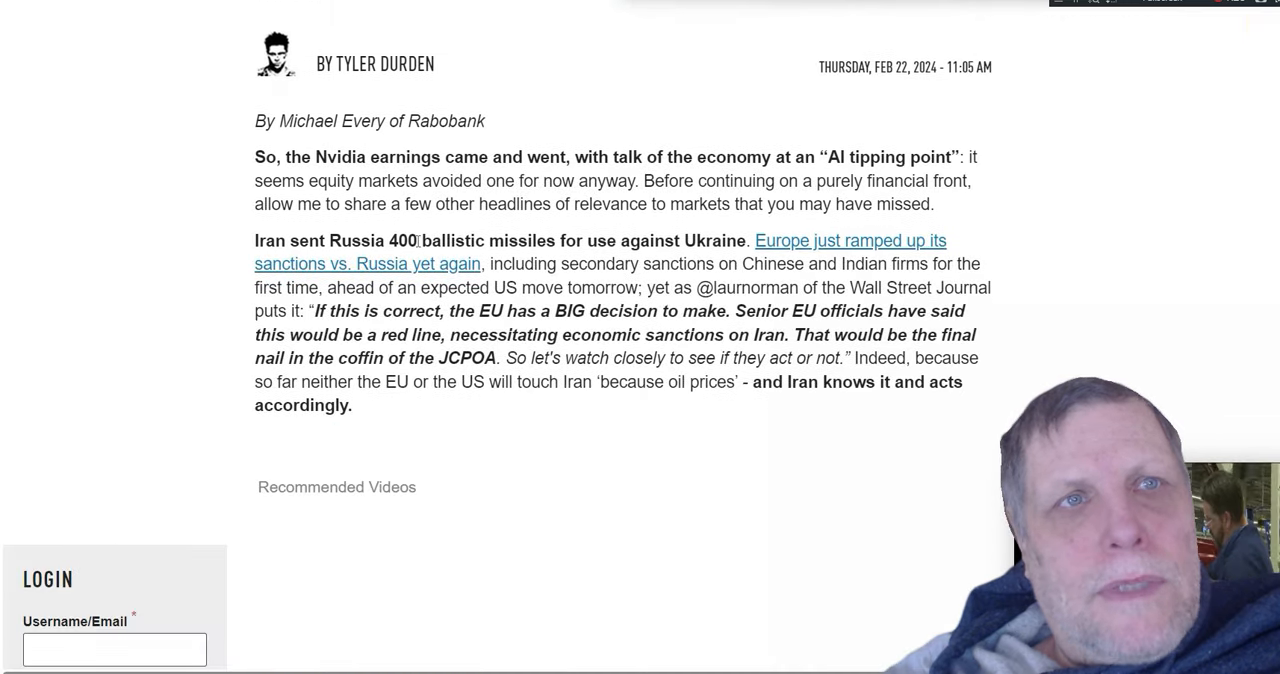
pyautogui.scroll(3)
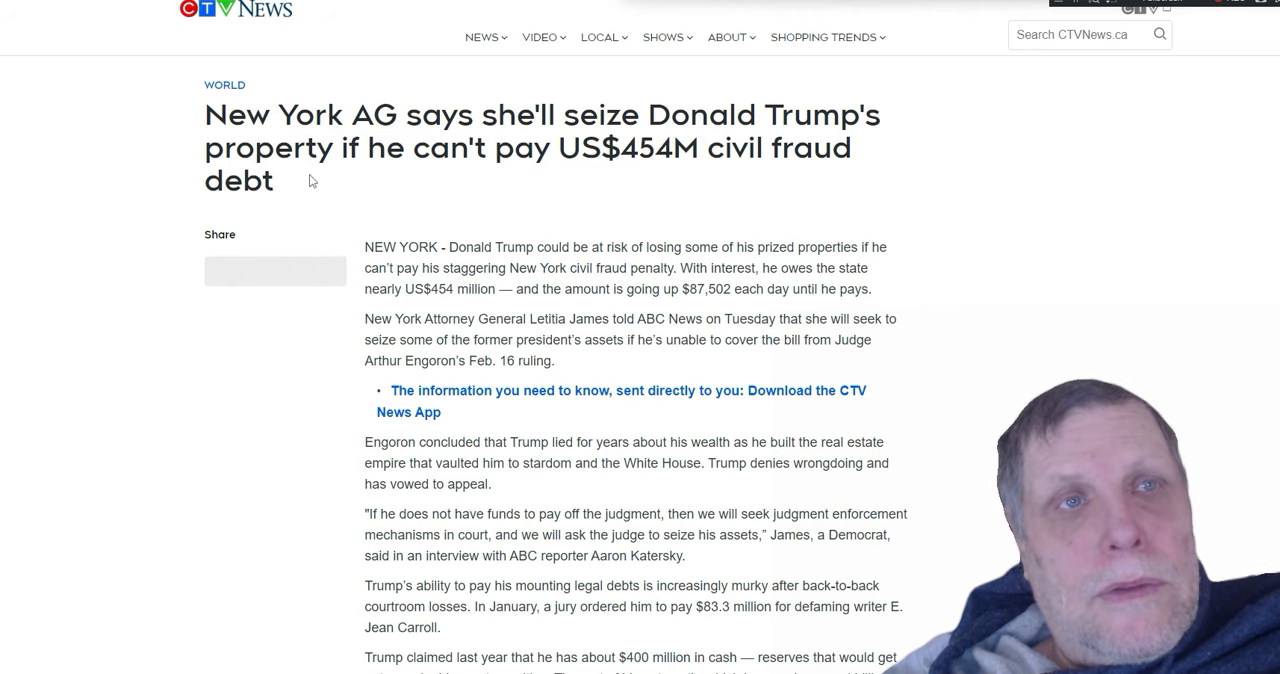
# - Scroll through the Trump civil fraud debt article text until the tab shows a crash error
pyautogui.click(276, 270)
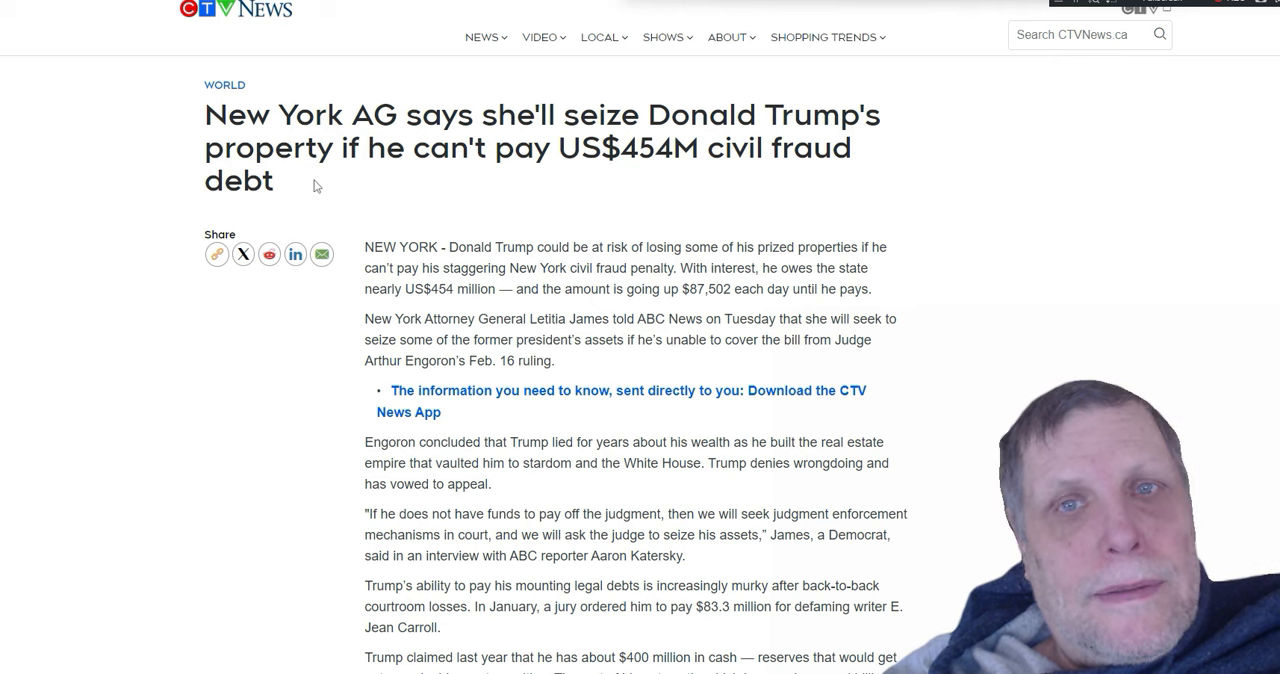
pyautogui.scroll(-3)
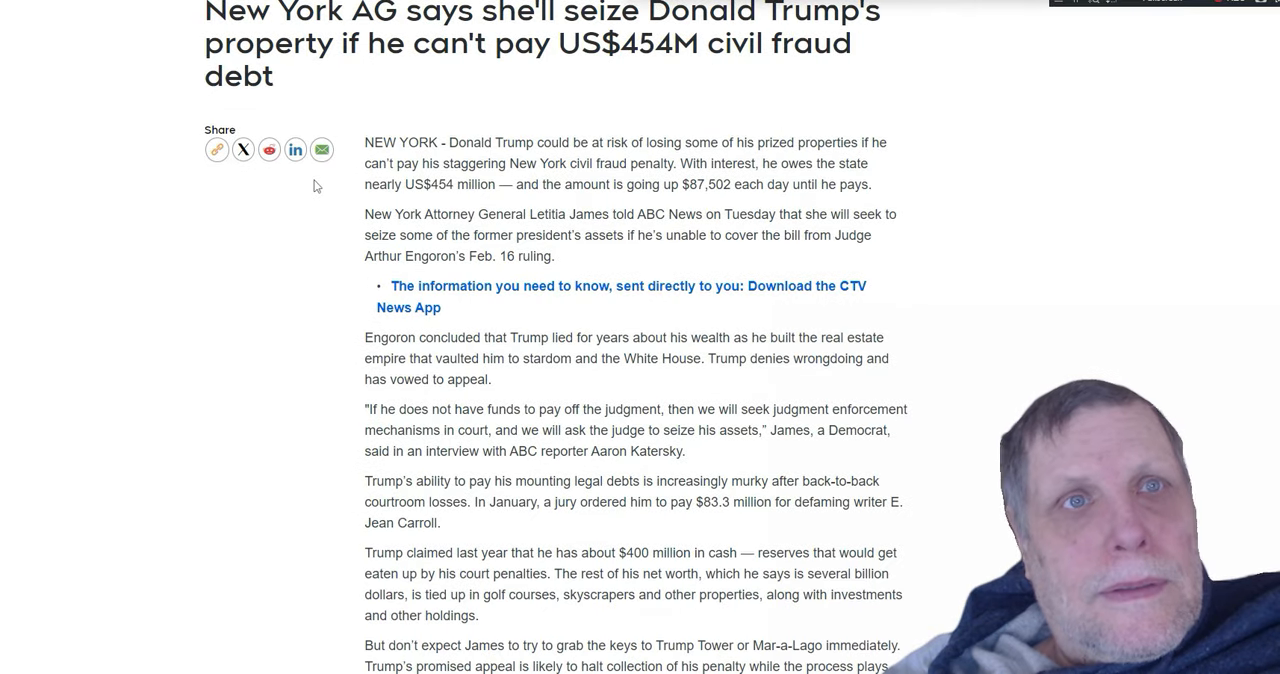
pyautogui.scroll(3)
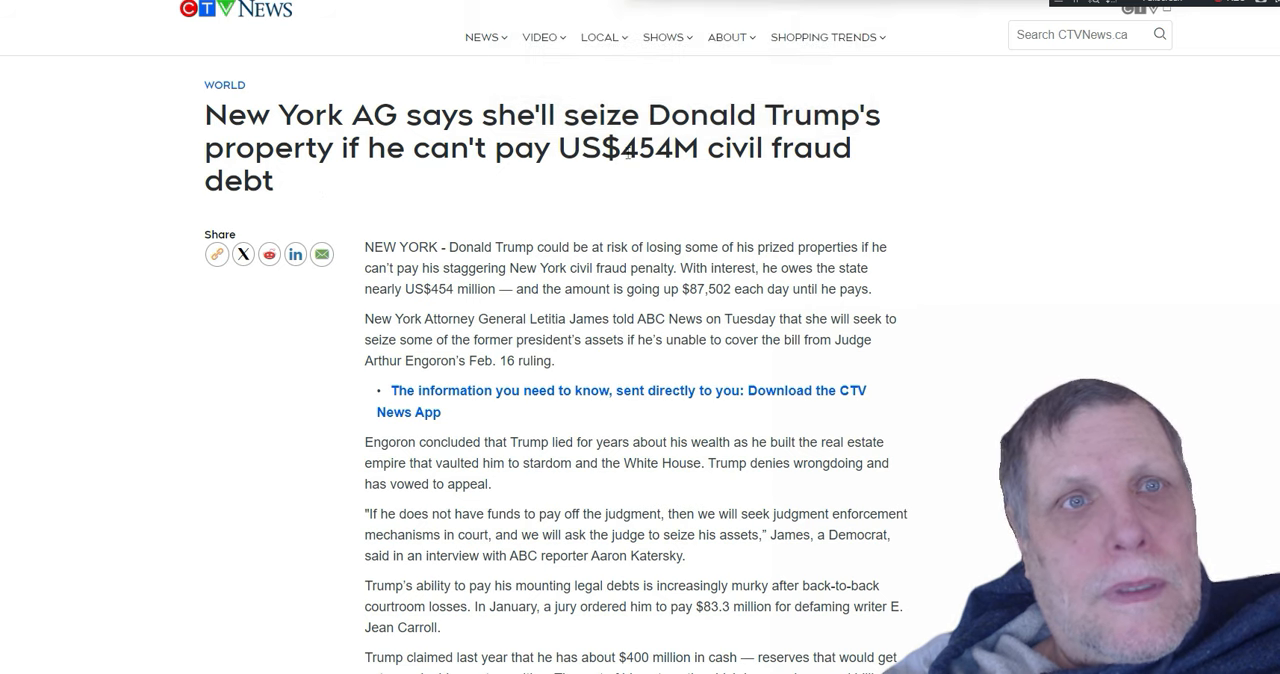
pyautogui.scroll(-3)
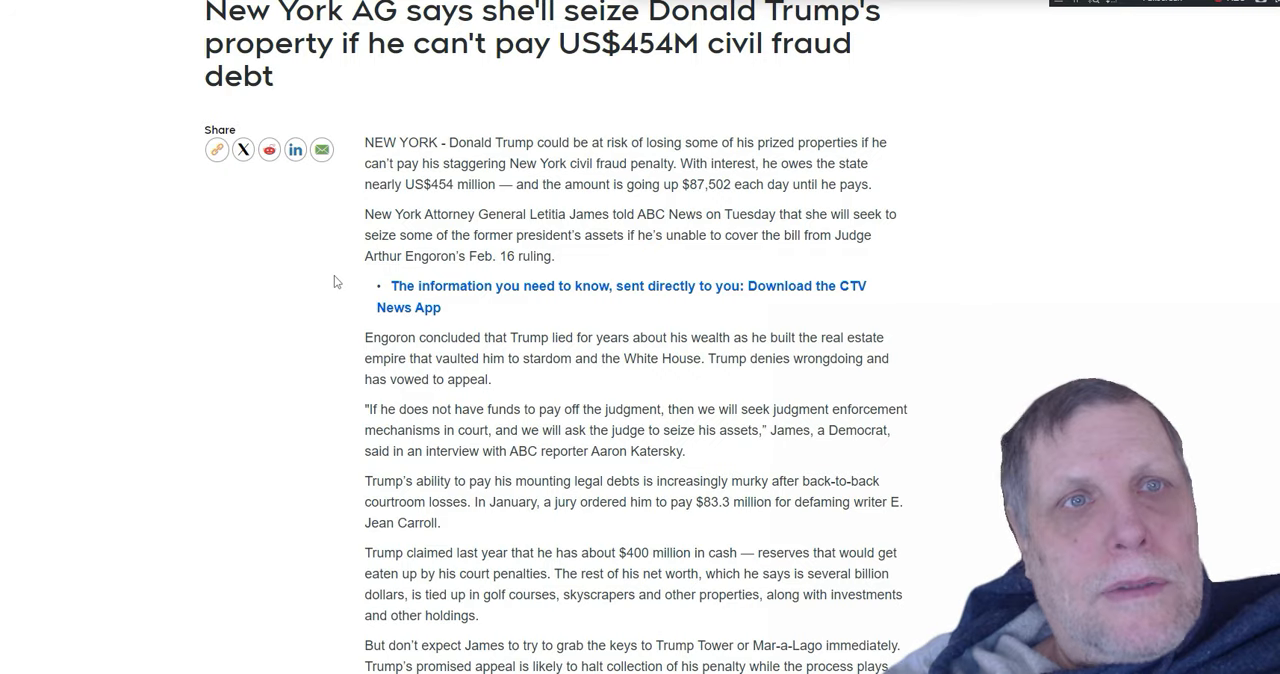
pyautogui.scroll(-3)
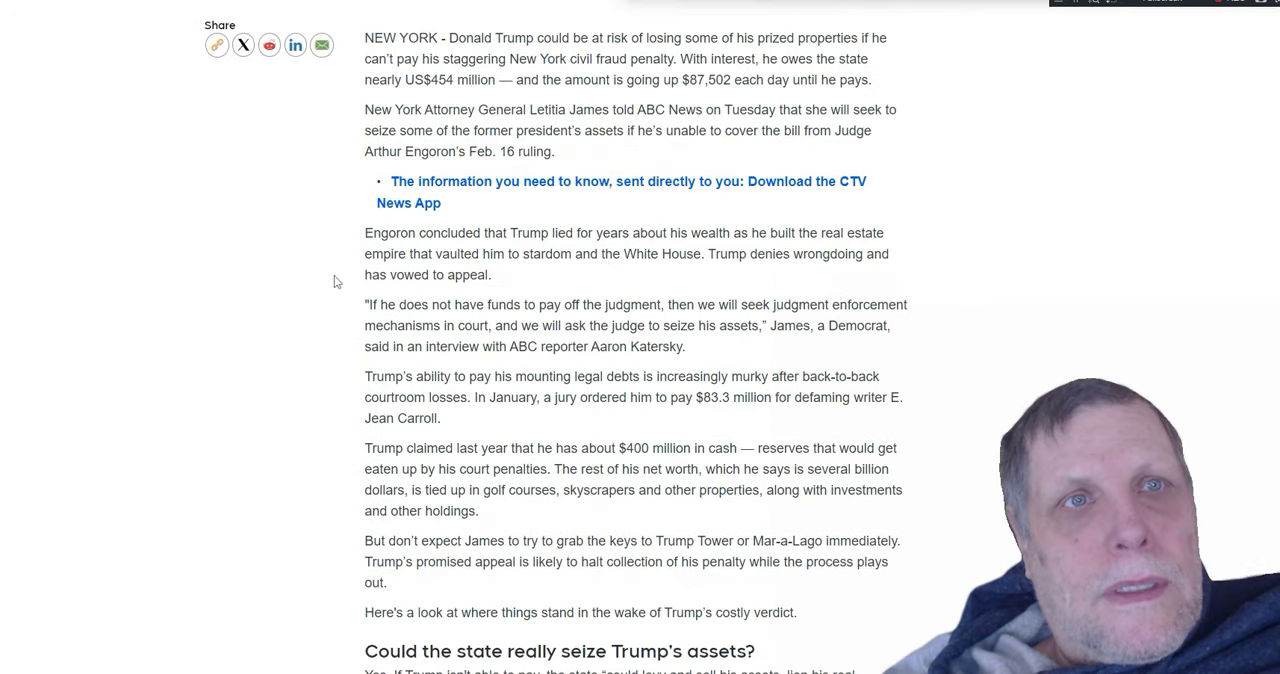
pyautogui.scroll(3)
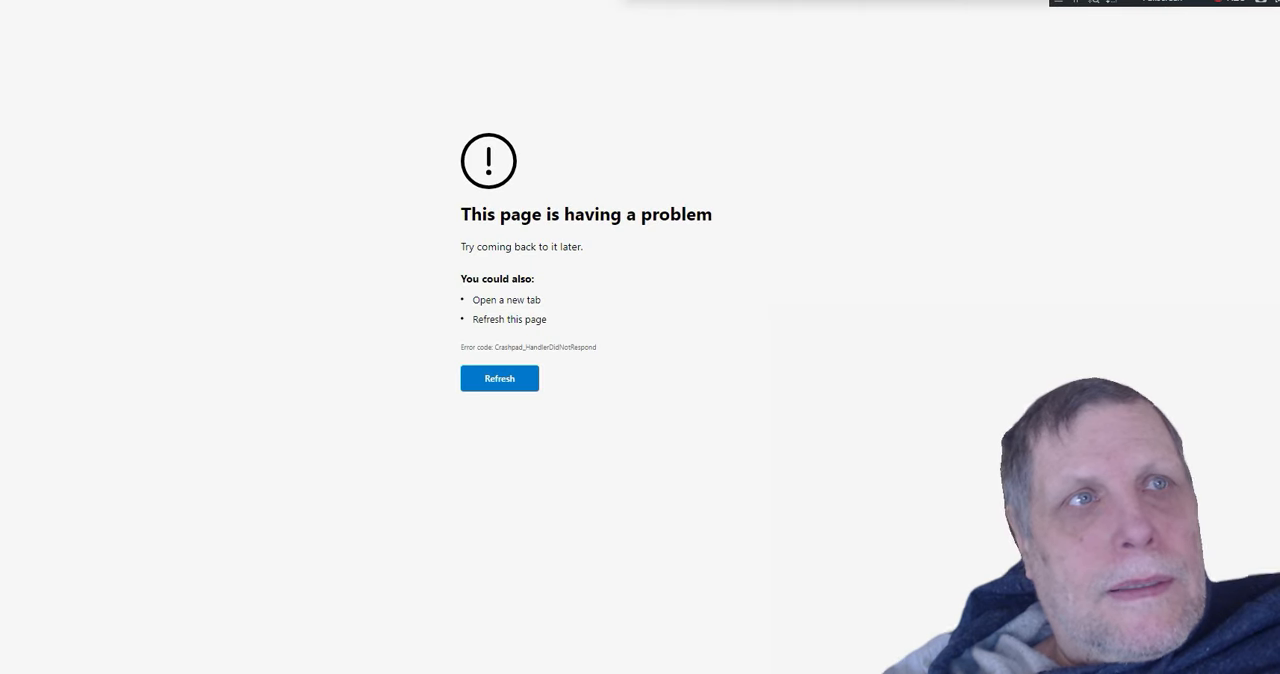
# - Leave the error page for the Al Jazeera 'Kremlin slams Biden comments on Putin' article
pyautogui.click(500, 378)
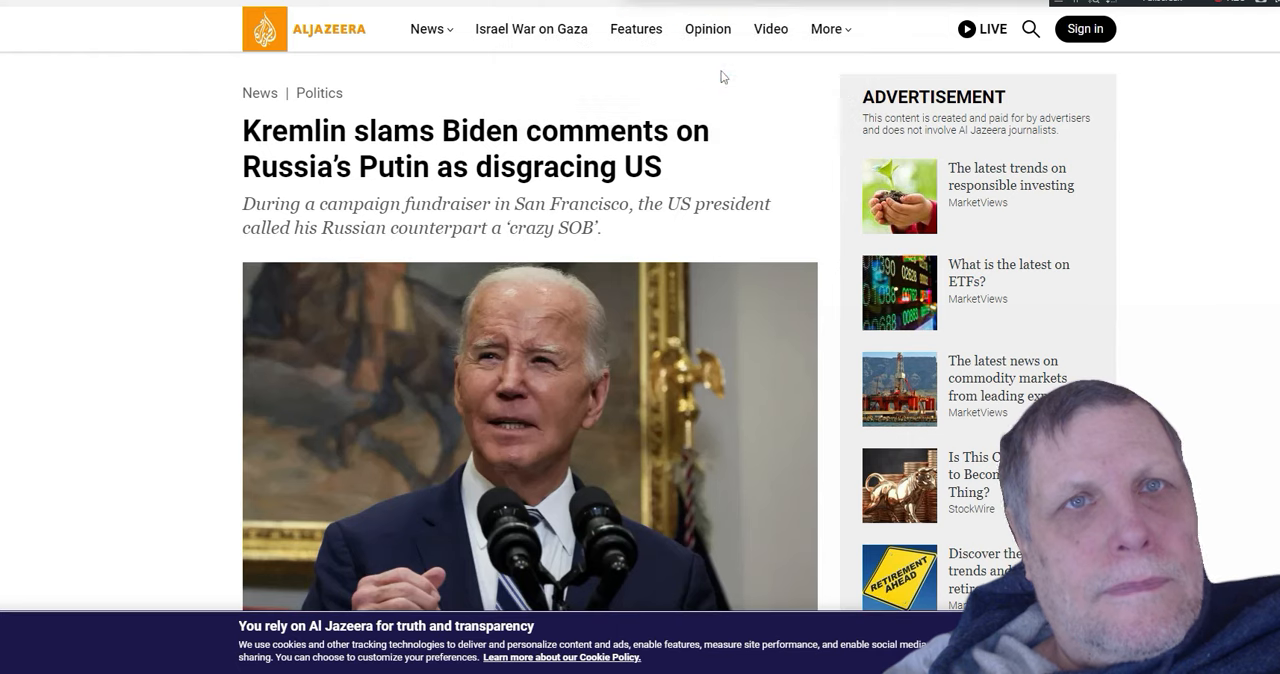
# - Scroll past the Kremlin article into the Rafah bombardment In Pictures gallery
pyautogui.scroll(-3)
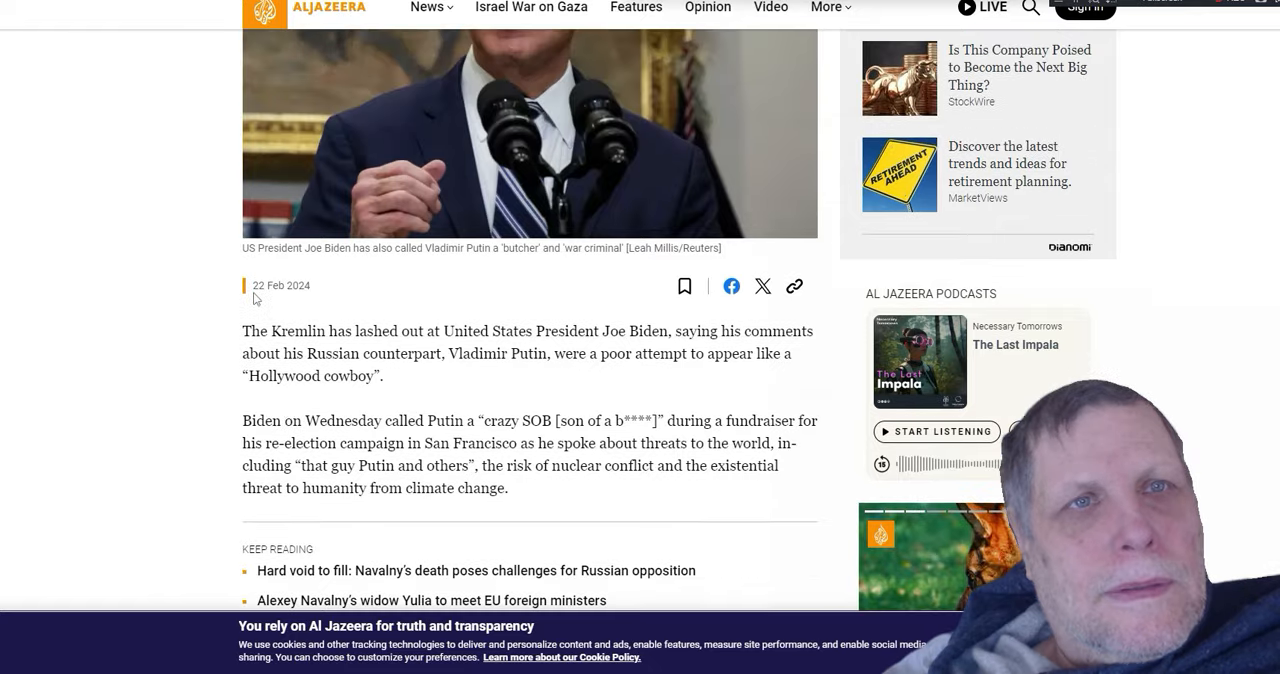
pyautogui.scroll(3)
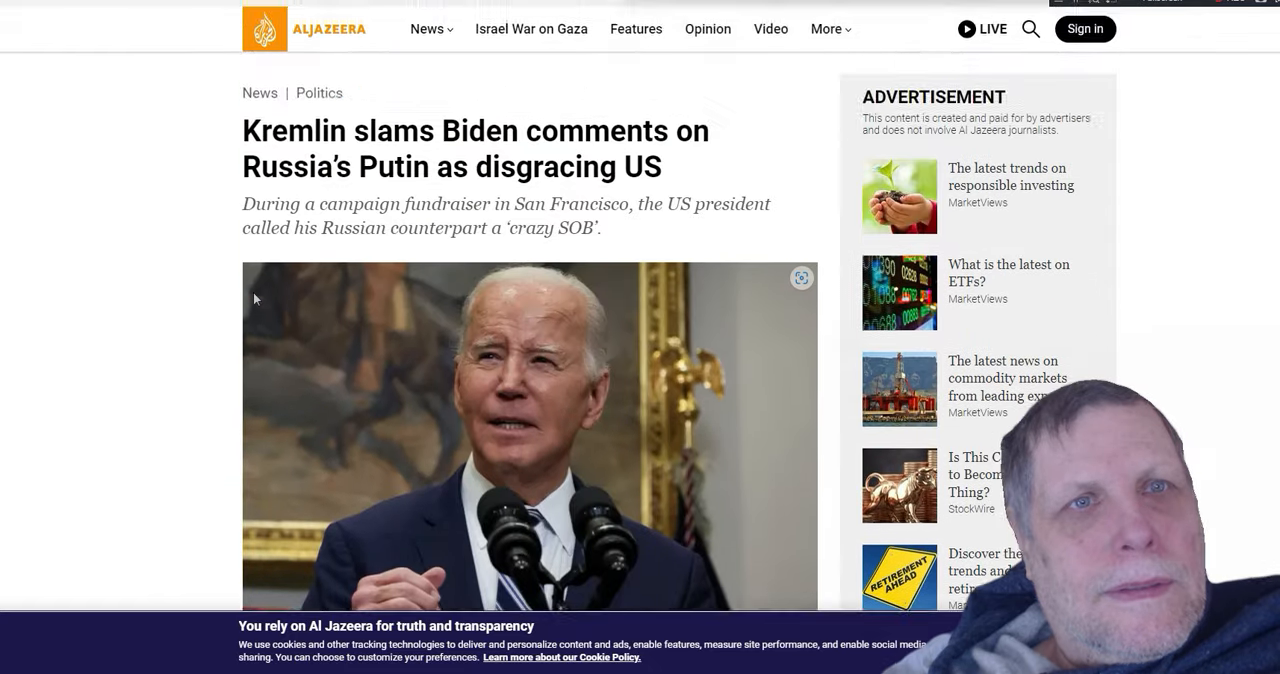
pyautogui.scroll(-3)
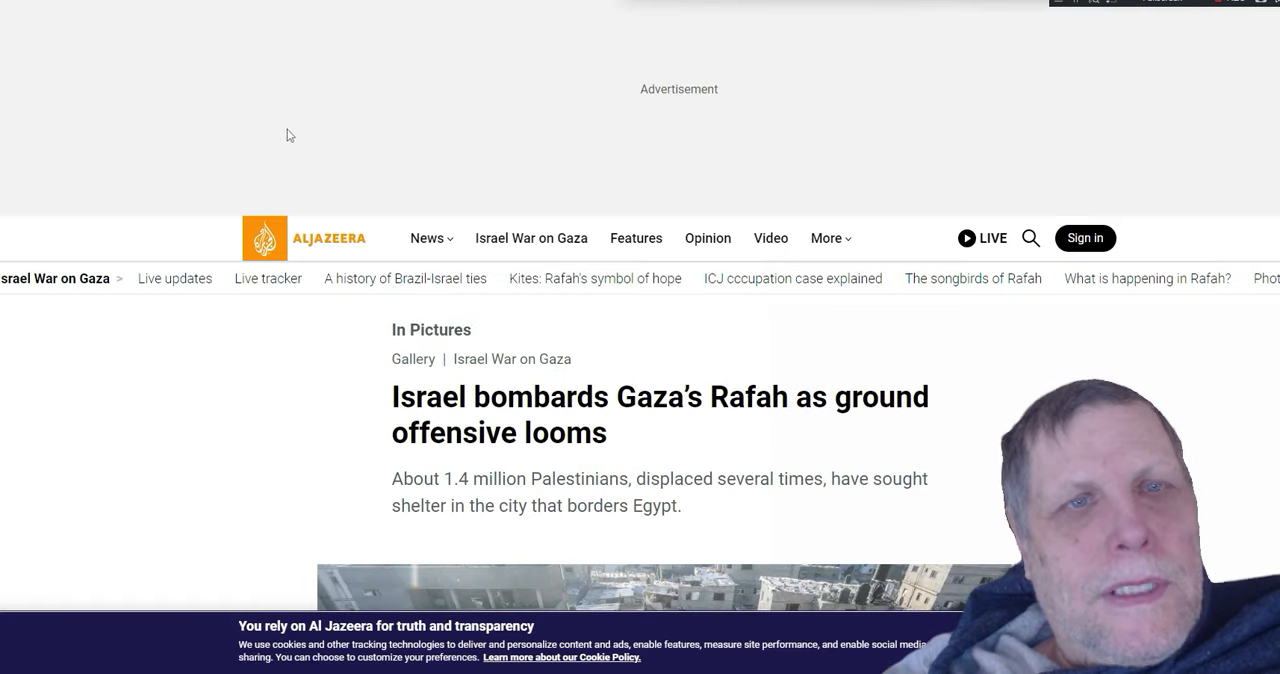
pyautogui.scroll(-3)
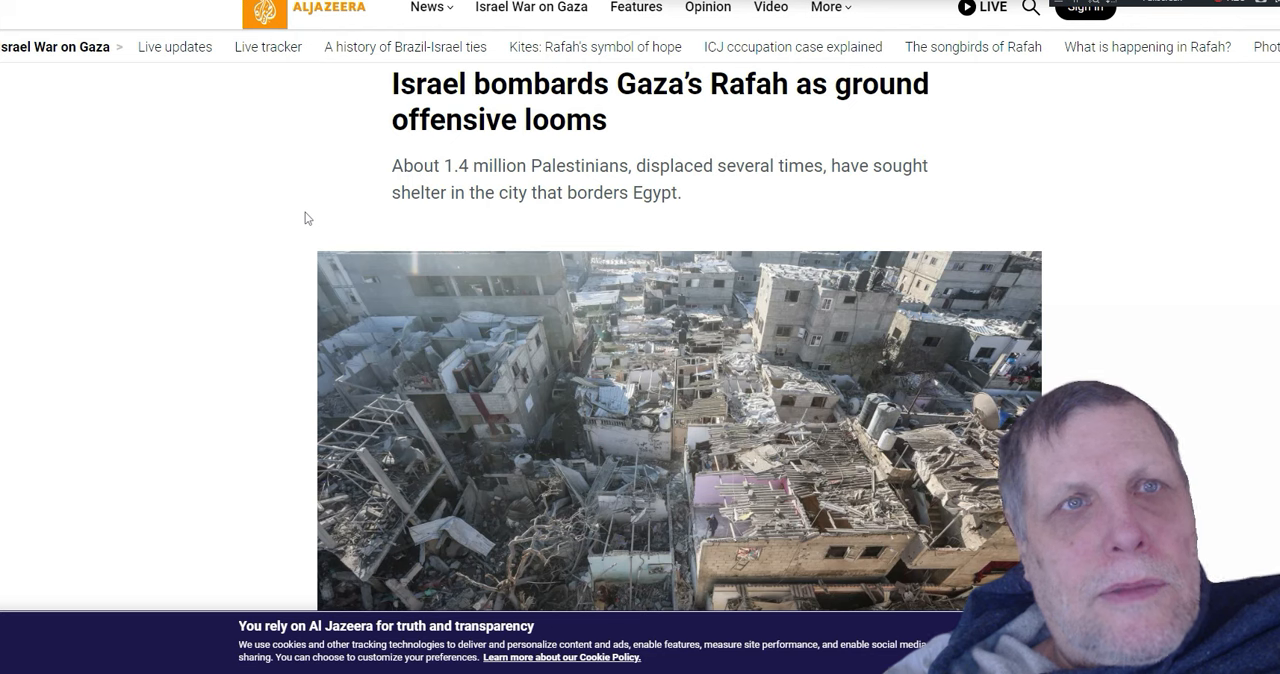
pyautogui.moveTo(312, 212)
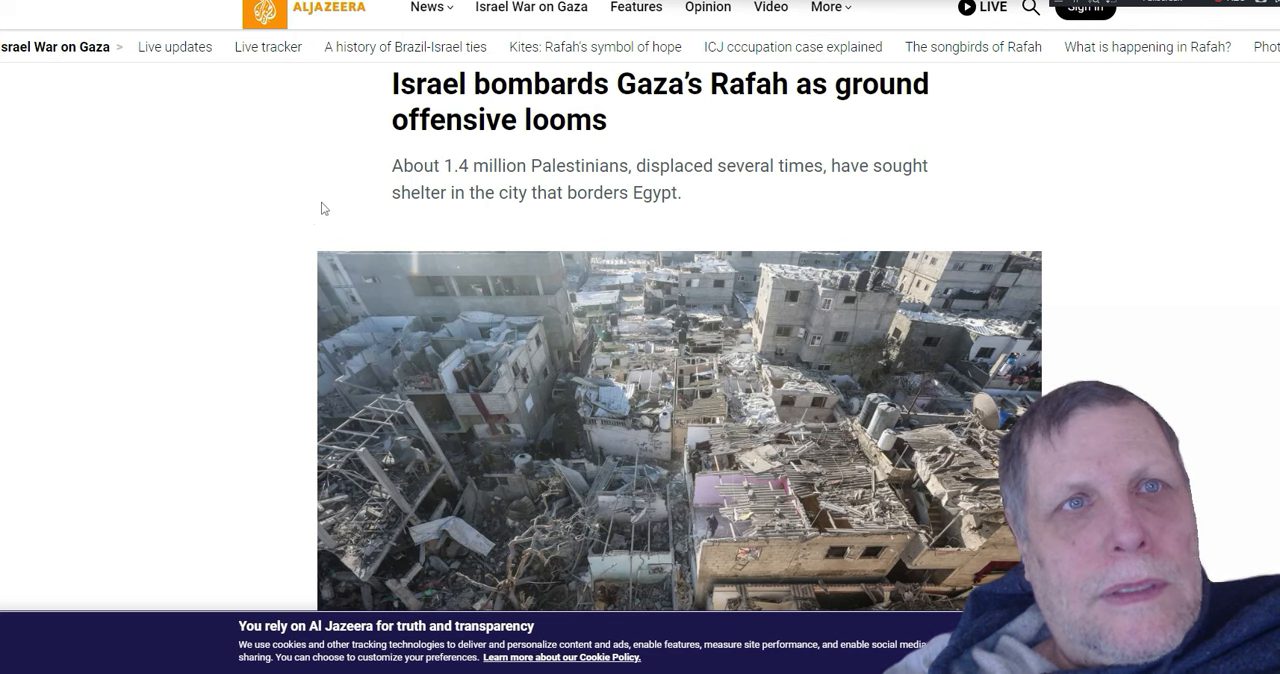
pyautogui.scroll(-3)
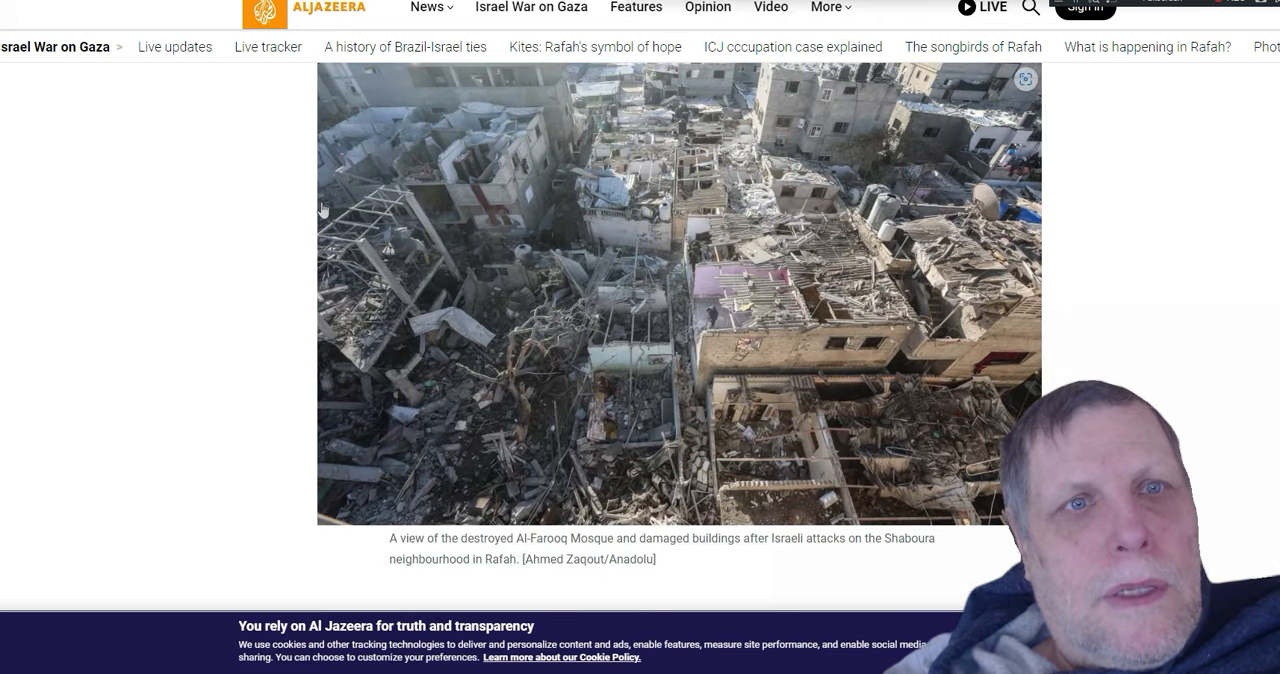
pyautogui.scroll(-3)
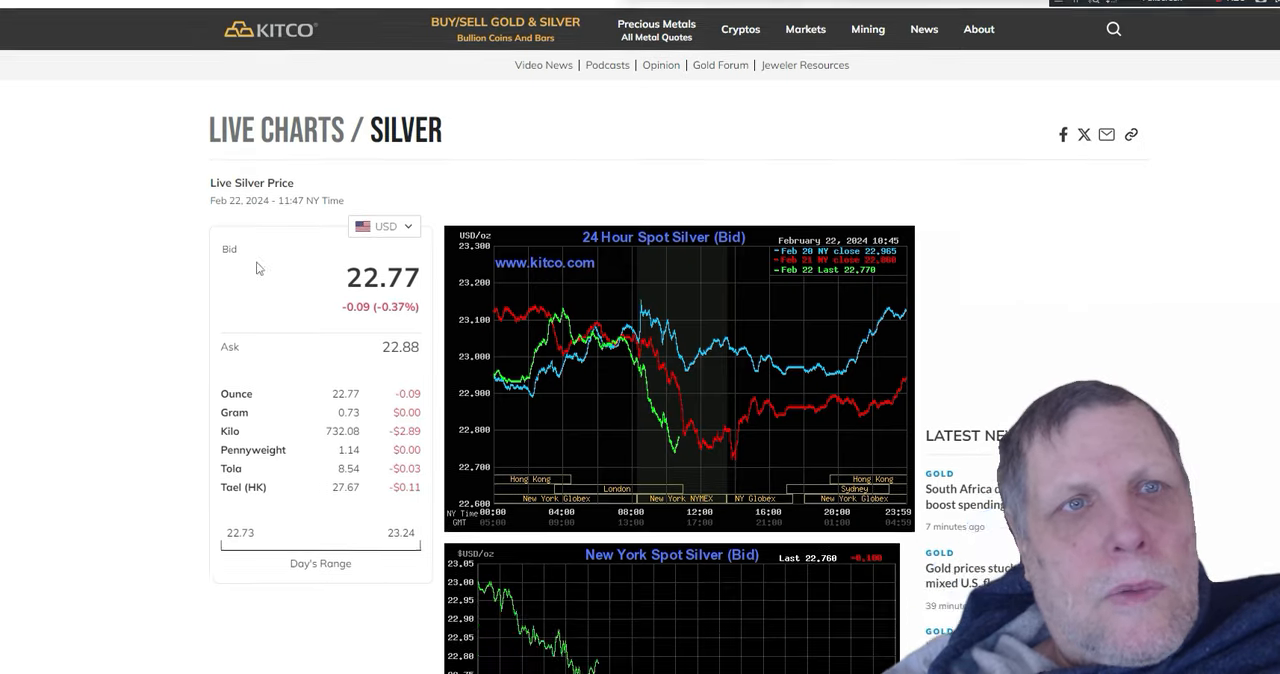
# - Scroll the Kitco silver page to its 24-hour and New York spot silver charts
pyautogui.scroll(-3)
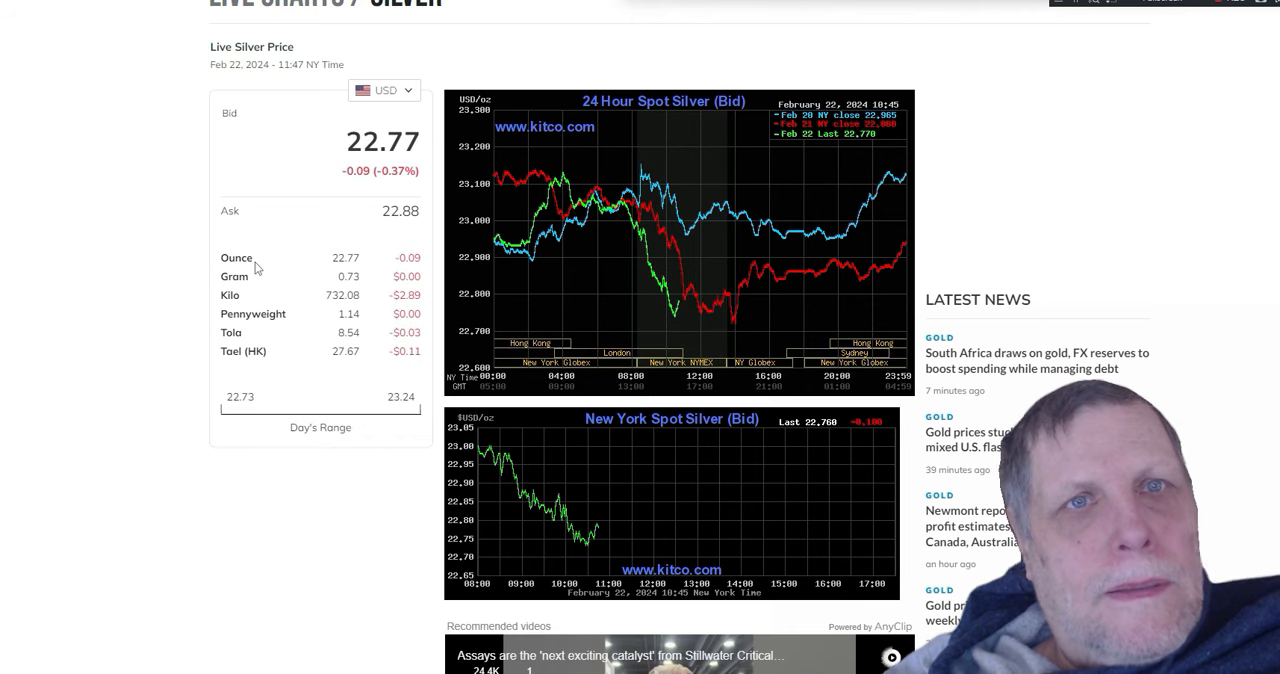
pyautogui.moveTo(264, 268)
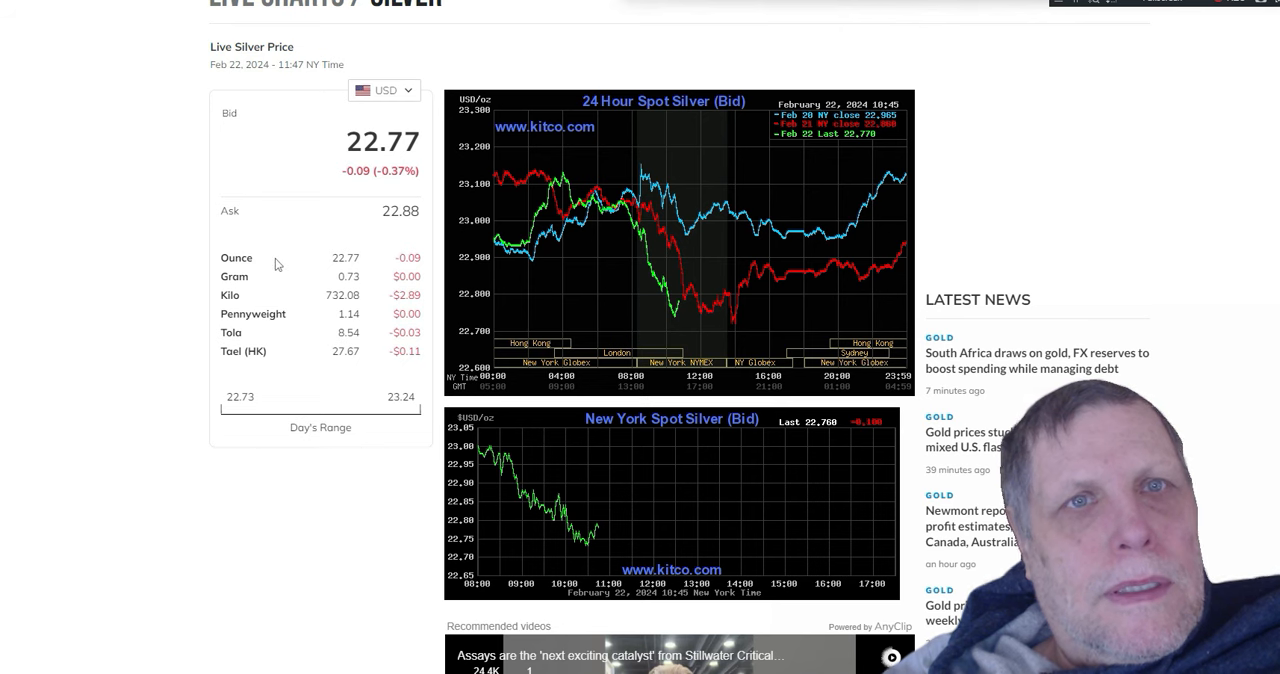
pyautogui.scroll(3)
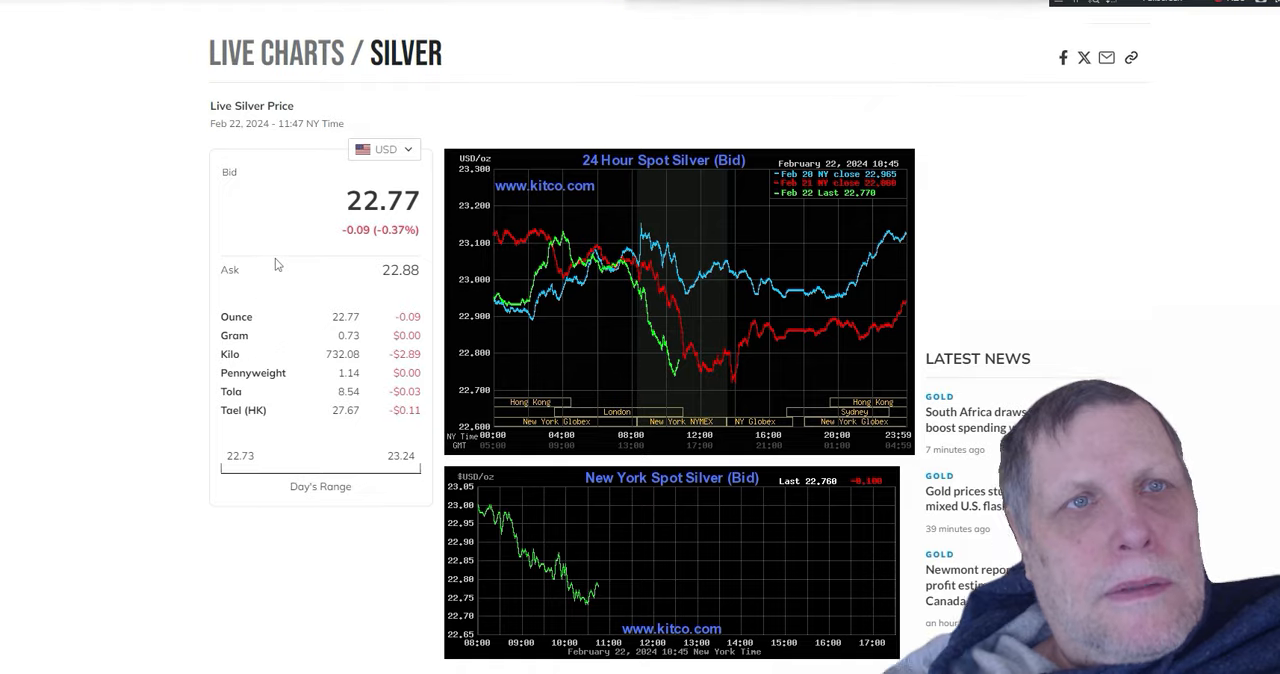
pyautogui.scroll(-3)
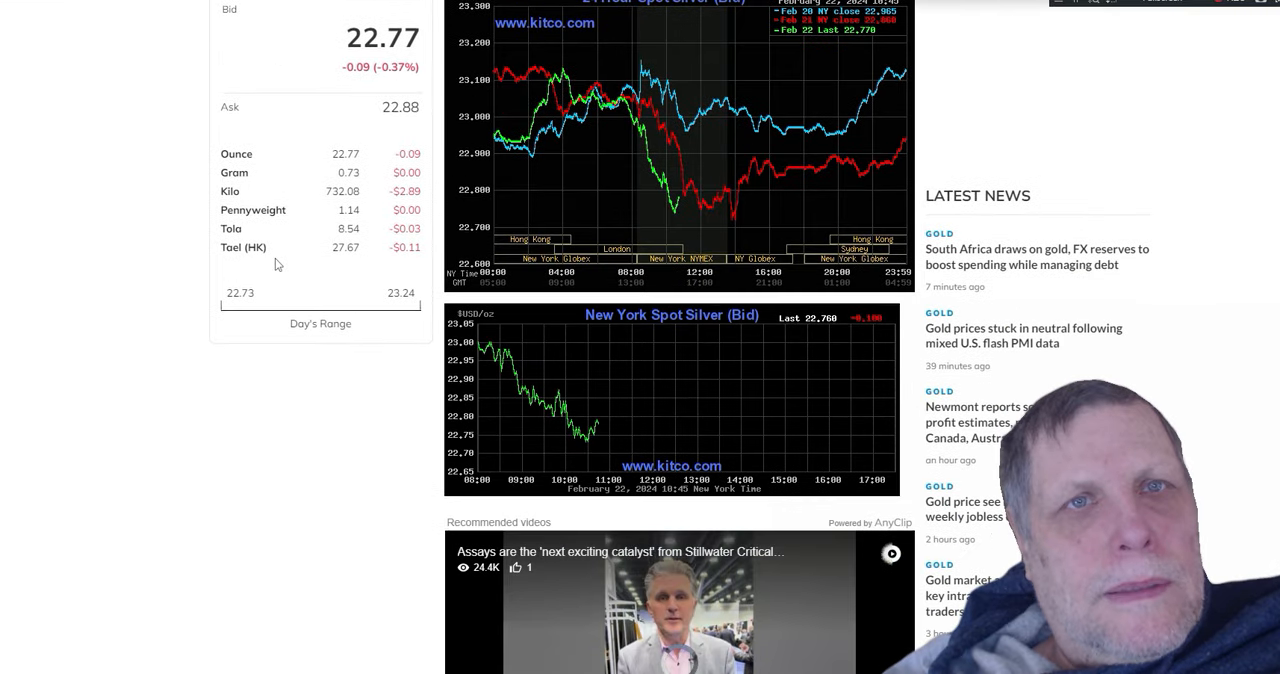
pyautogui.scroll(3)
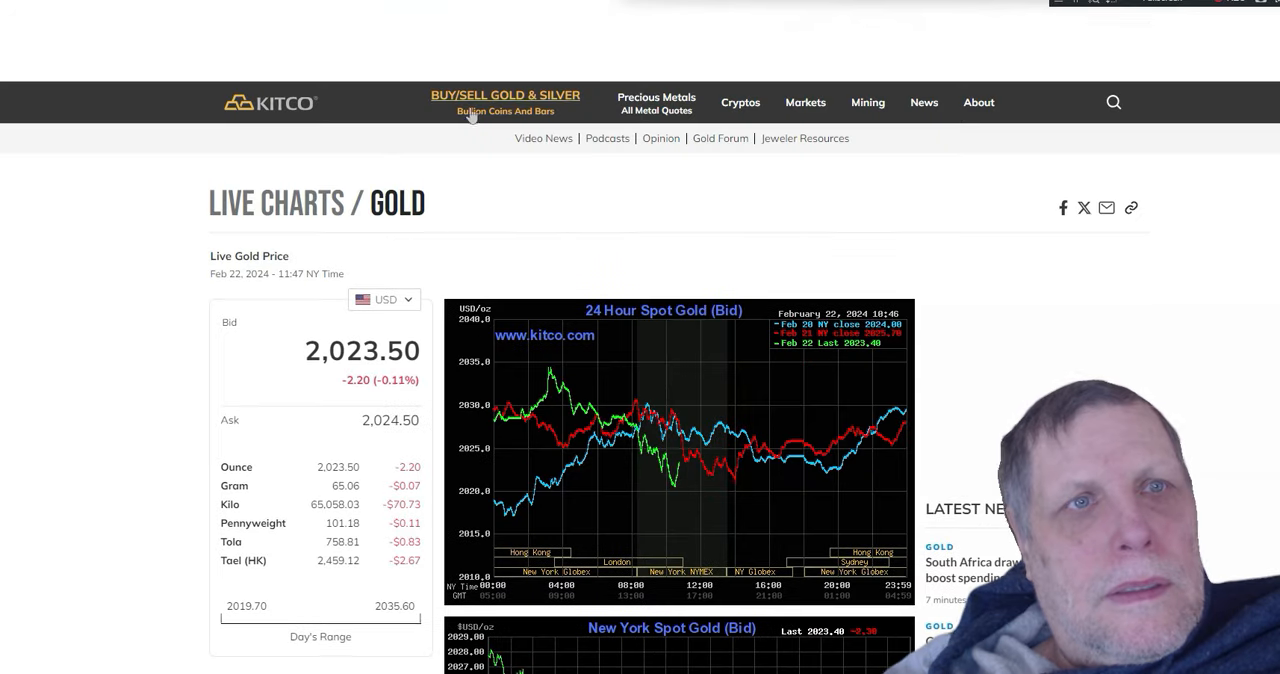
# - Scroll the Kitco gold page down to the 24-hour and New York spot gold charts
pyautogui.scroll(-3)
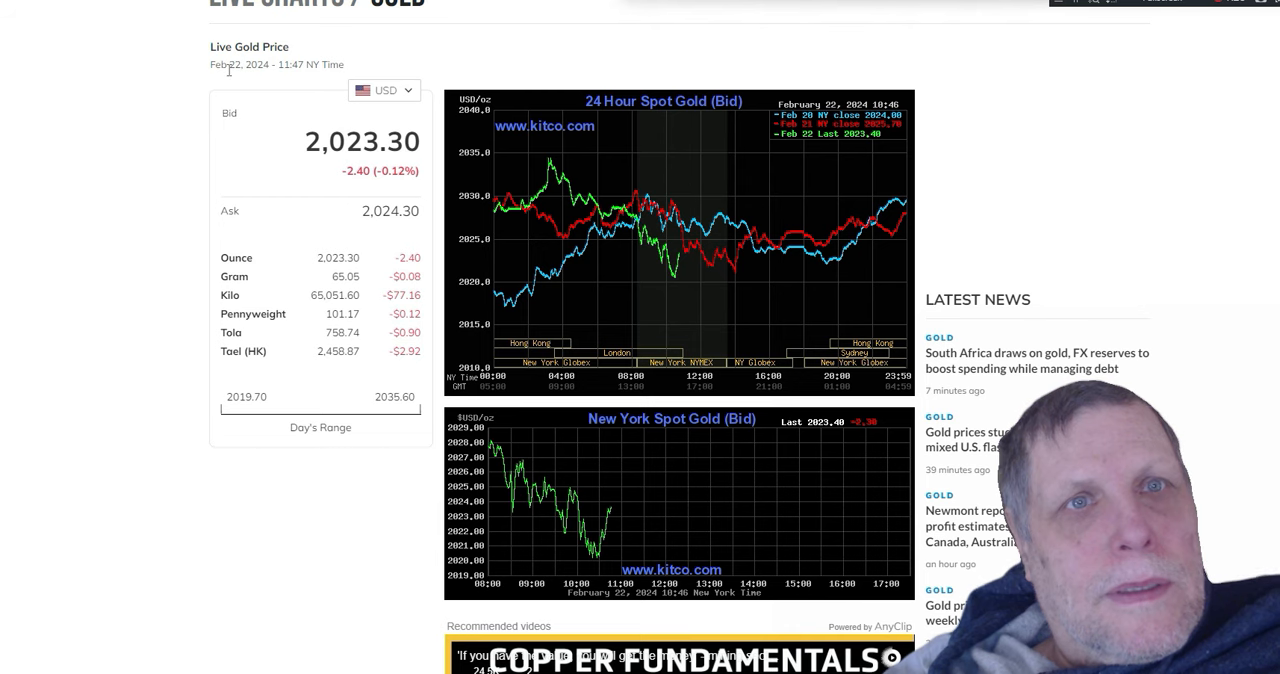
pyautogui.moveTo(292, 116)
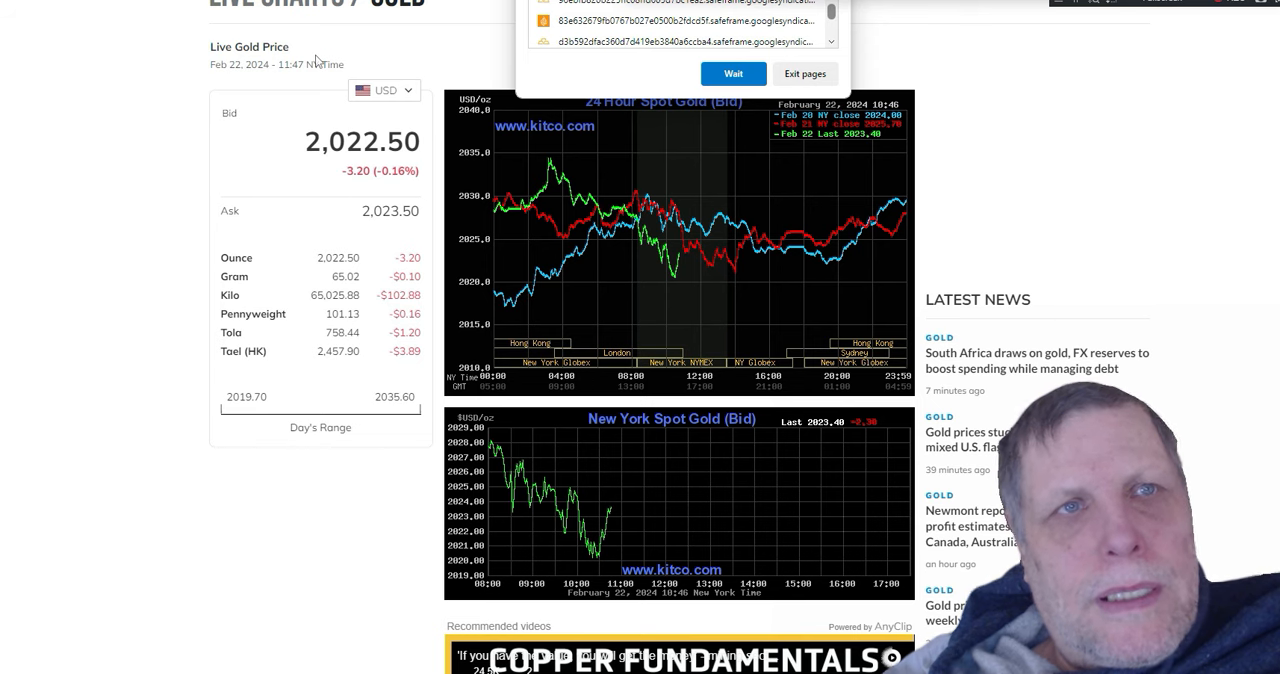
pyautogui.moveTo(312, 58)
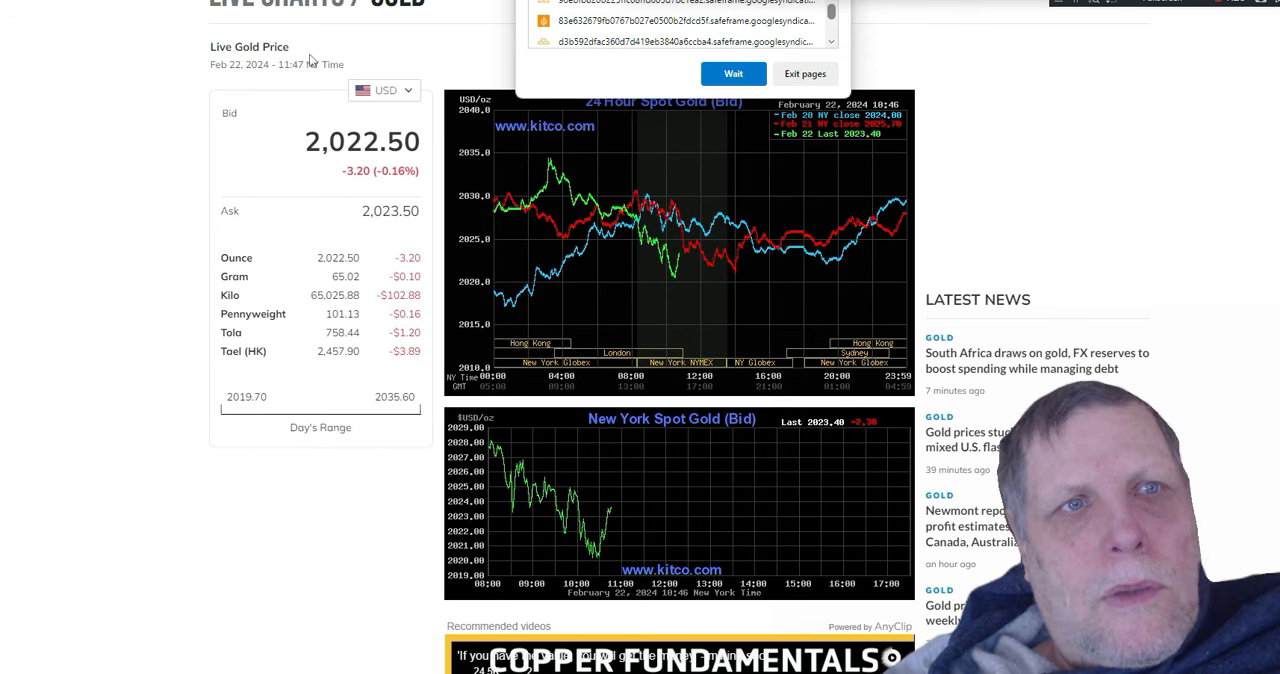
pyautogui.moveTo(294, 74)
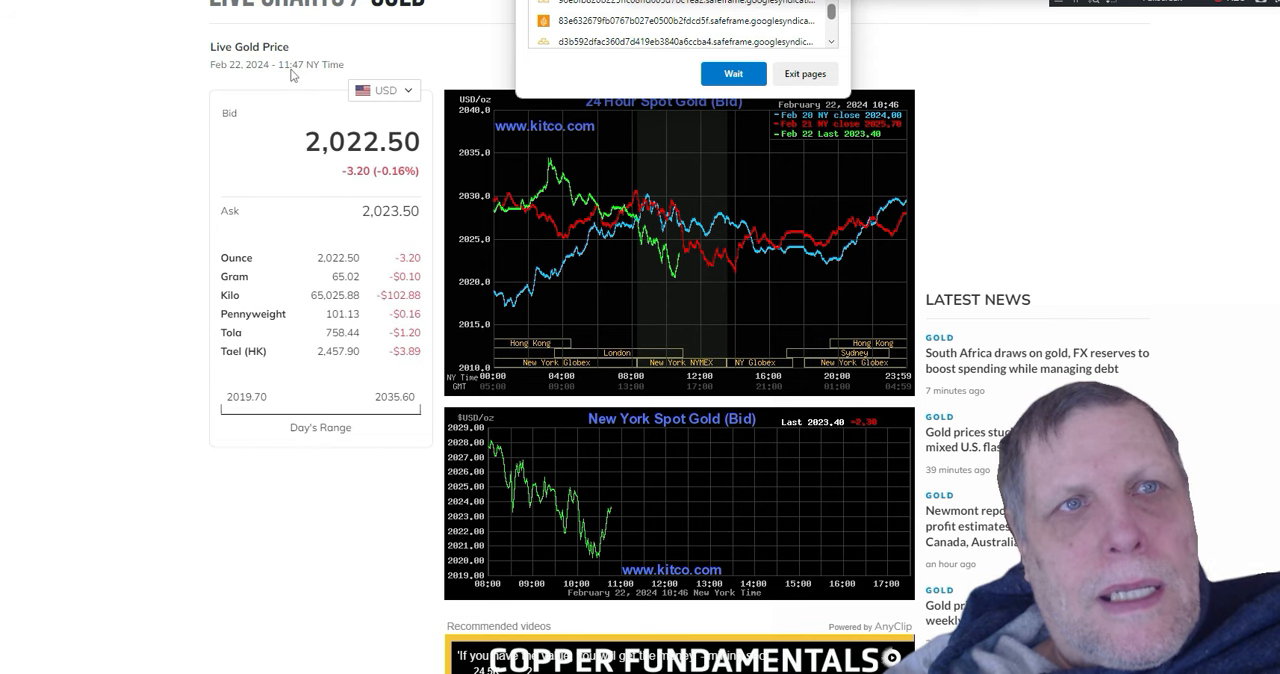
pyautogui.moveTo(296, 80)
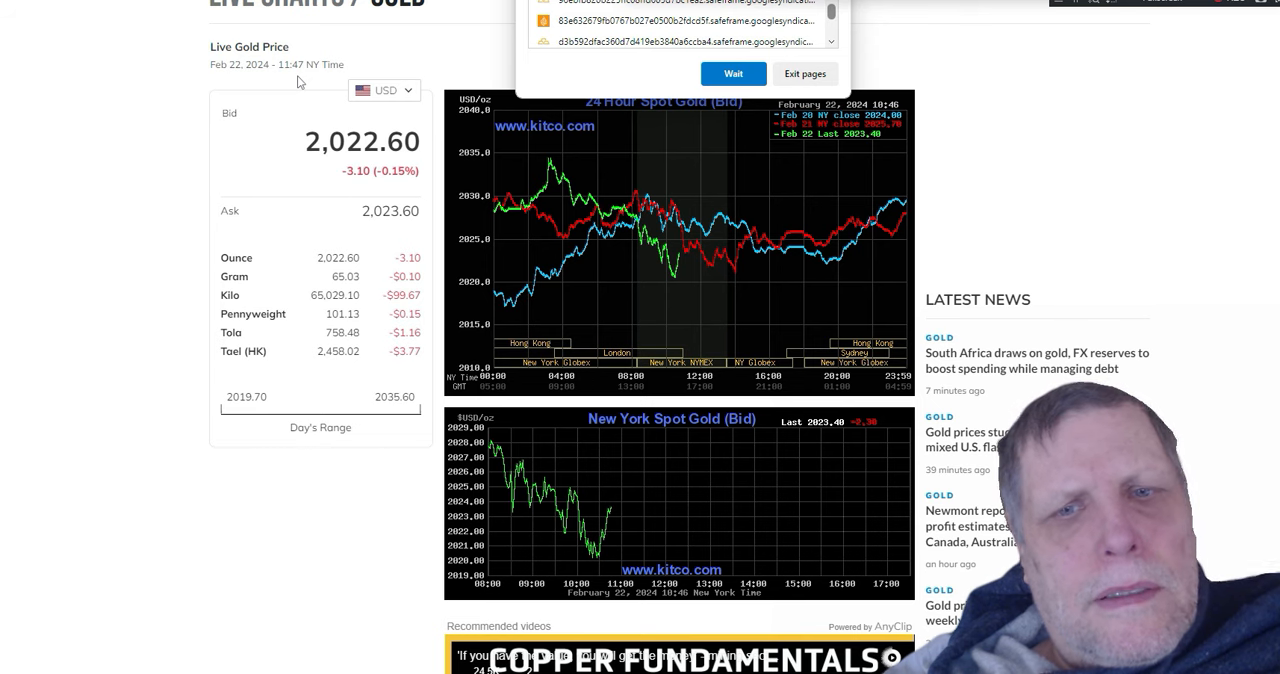
pyautogui.moveTo(296, 78)
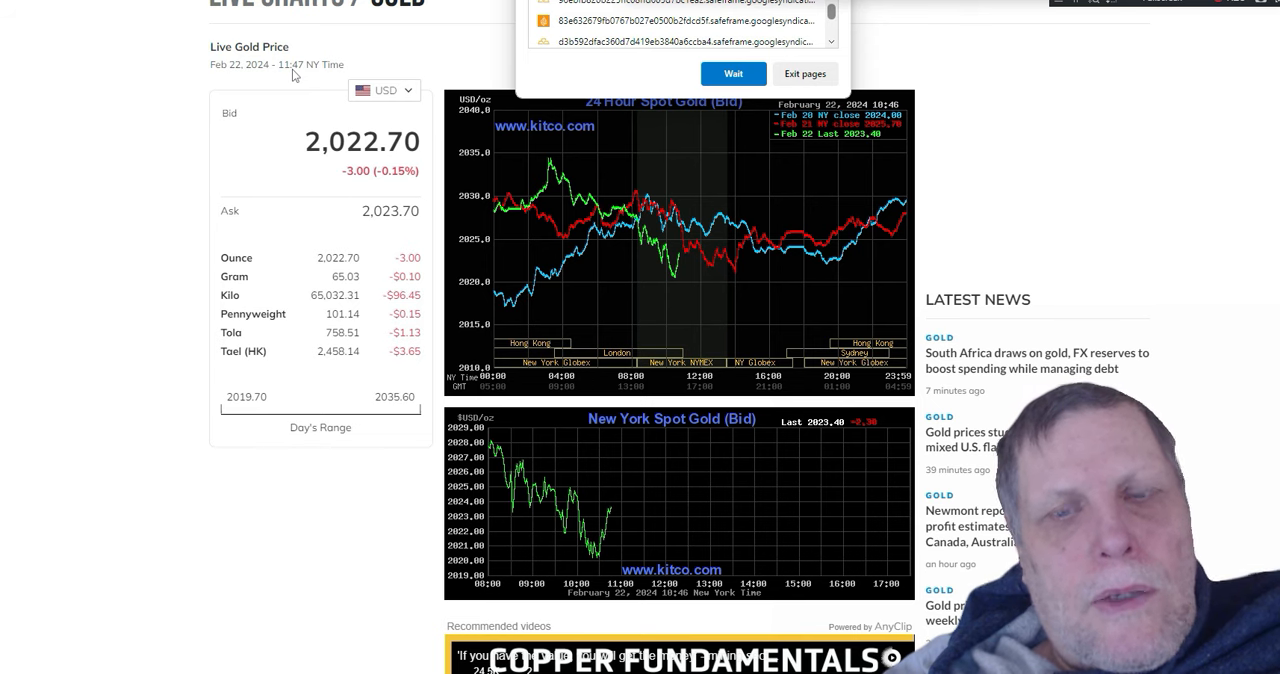
pyautogui.moveTo(252, 236)
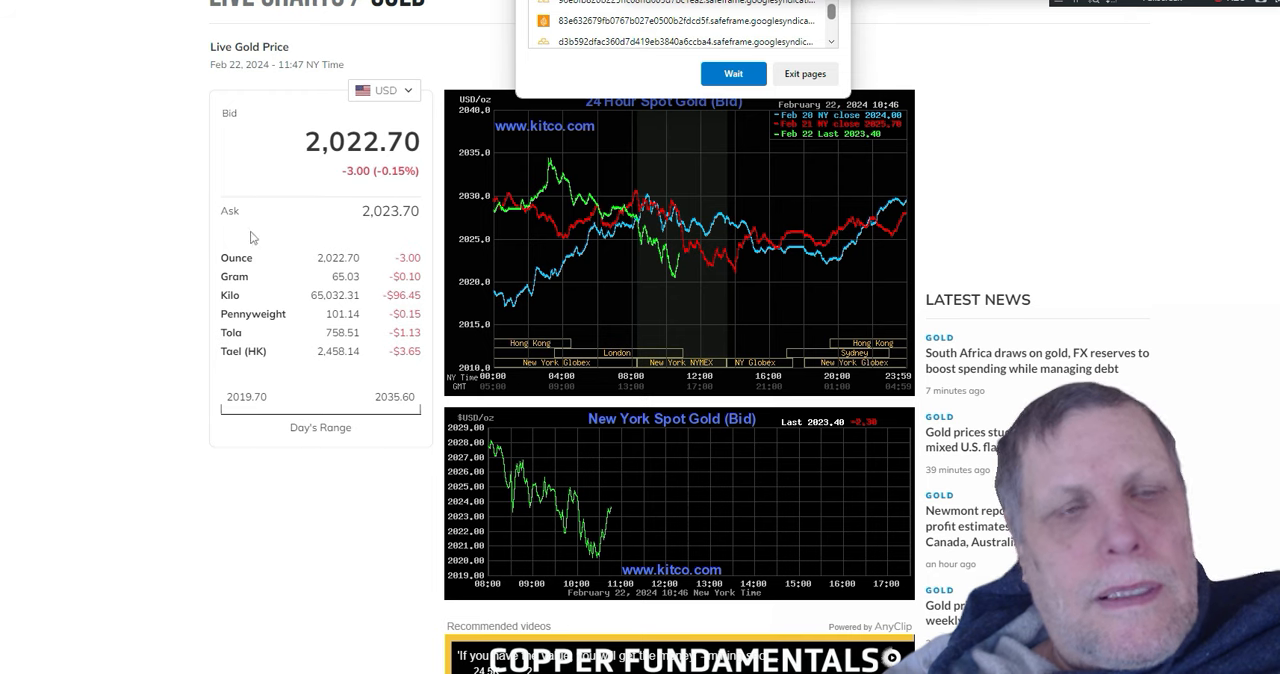
pyautogui.moveTo(270, 340)
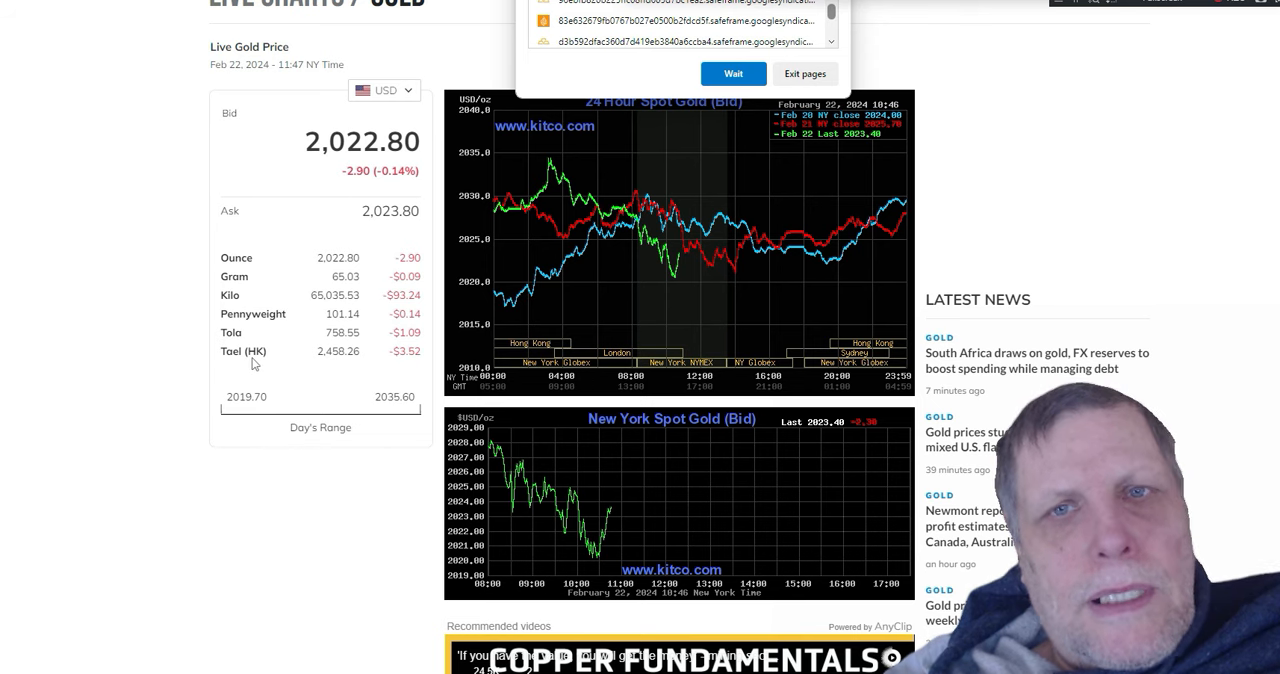
pyautogui.moveTo(252, 368)
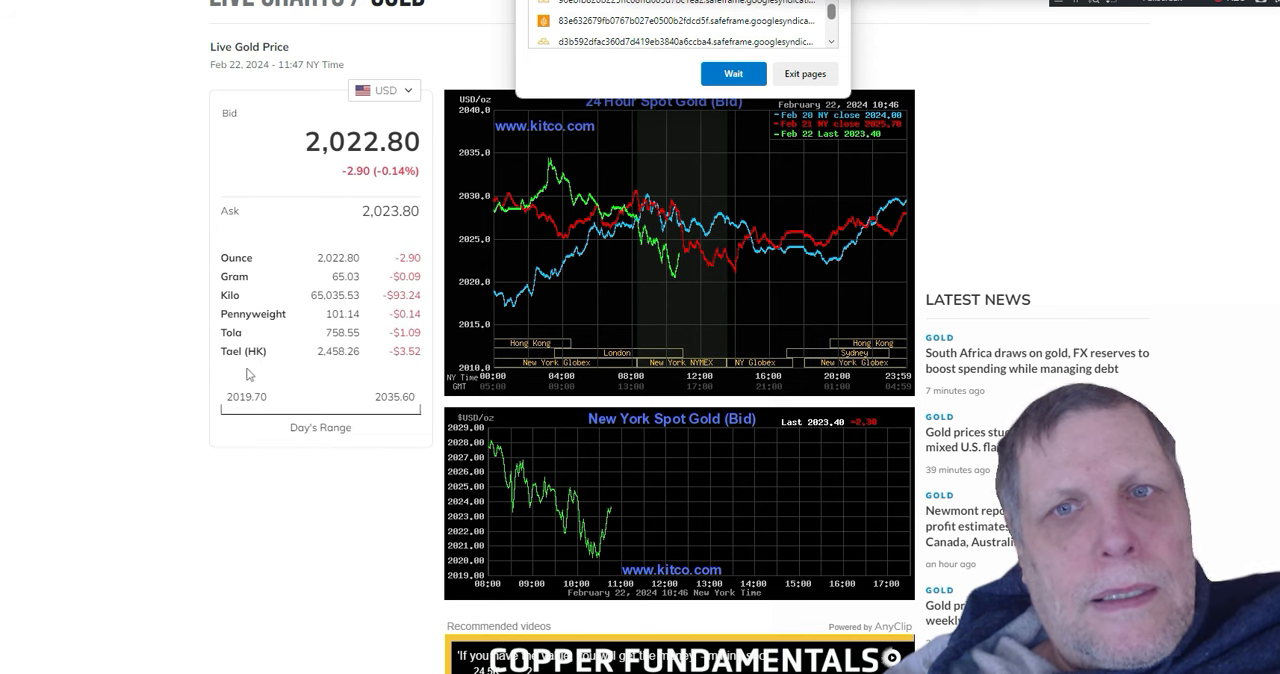
pyautogui.moveTo(336, 414)
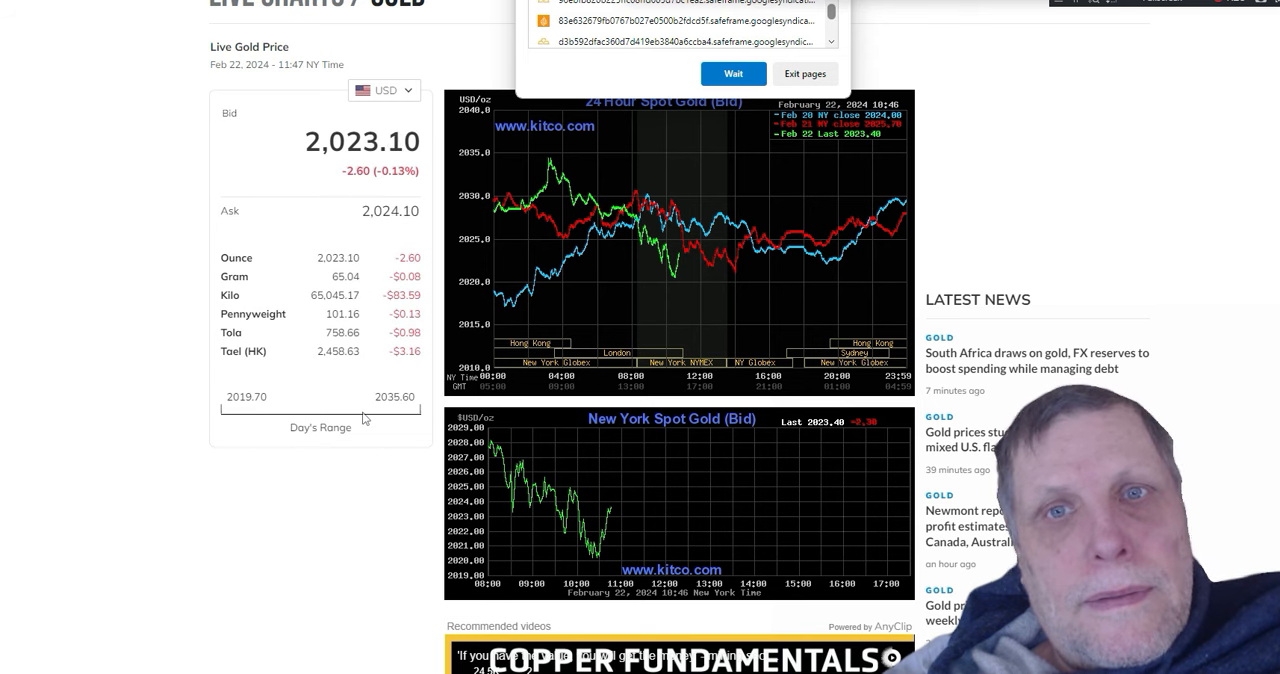
pyautogui.moveTo(616, 174)
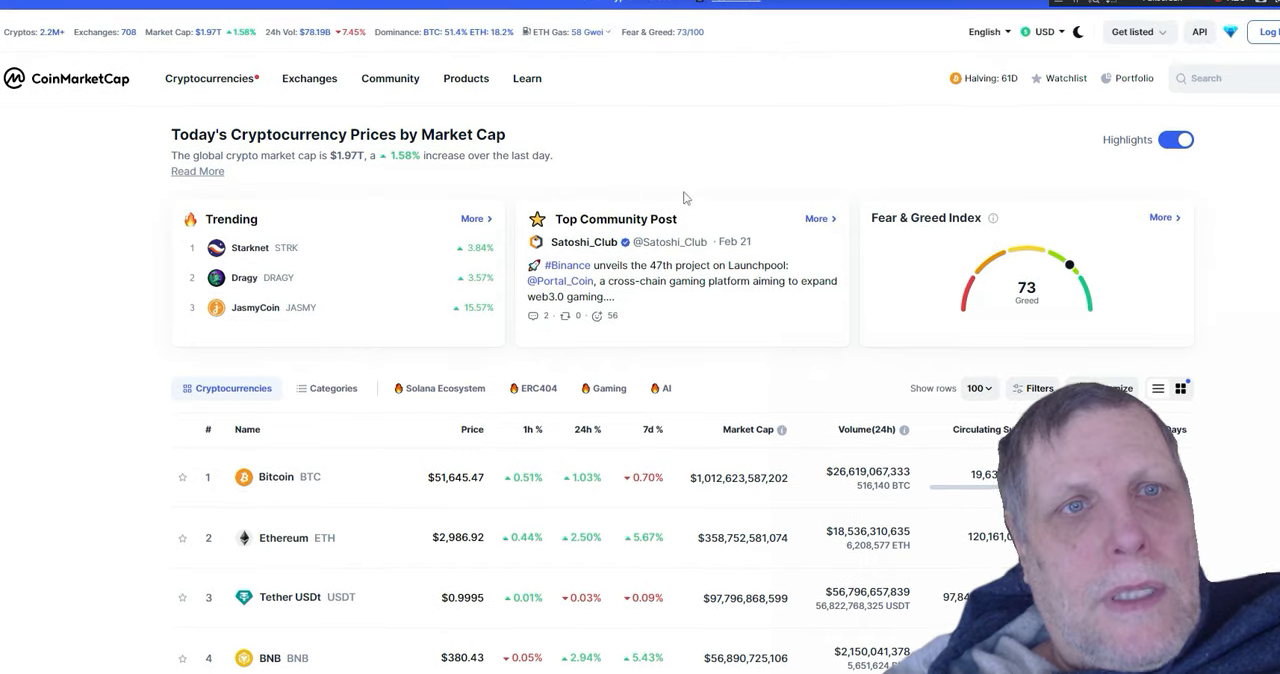
# - Scroll down the CoinMarketCap home page to the ranked coin price table
pyautogui.scroll(-3)
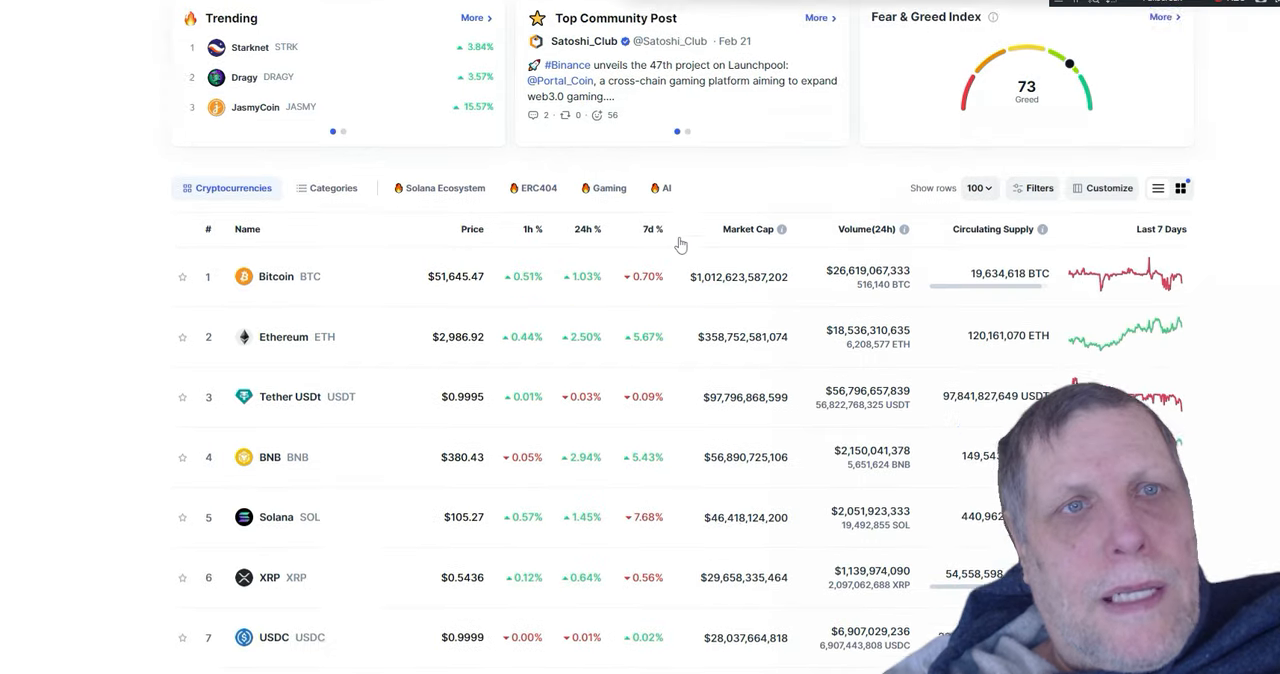
pyautogui.scroll(-3)
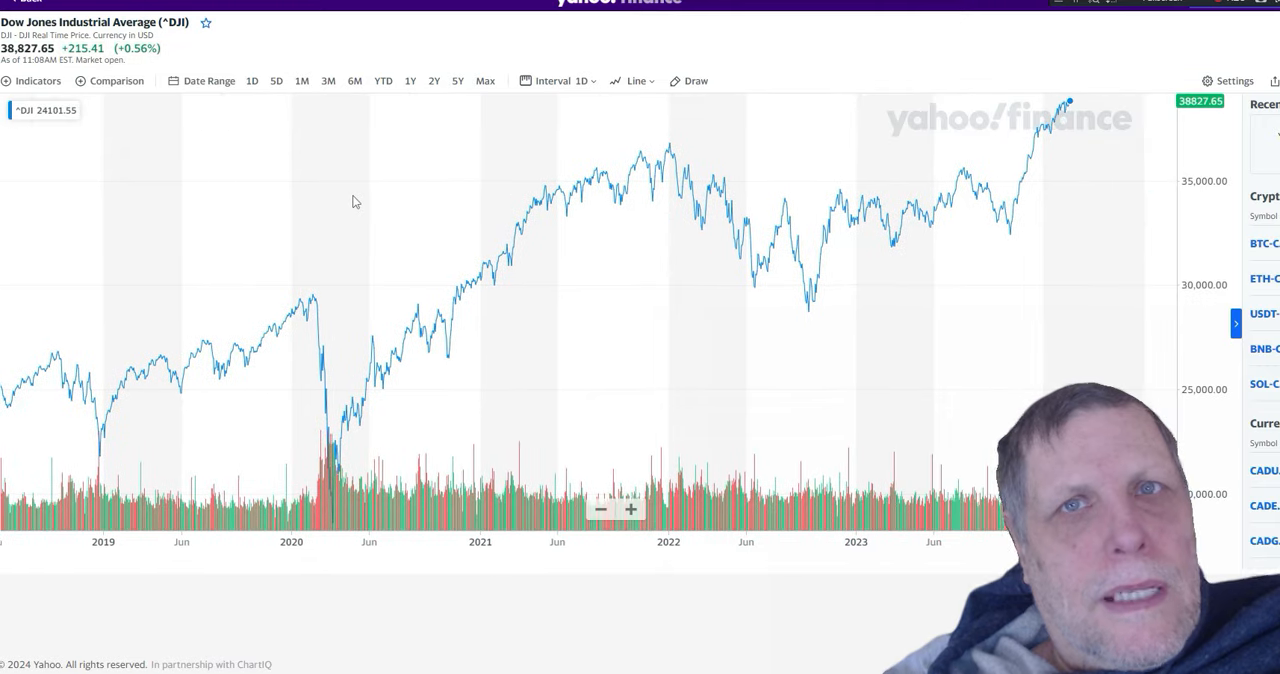
pyautogui.moveTo(362, 192)
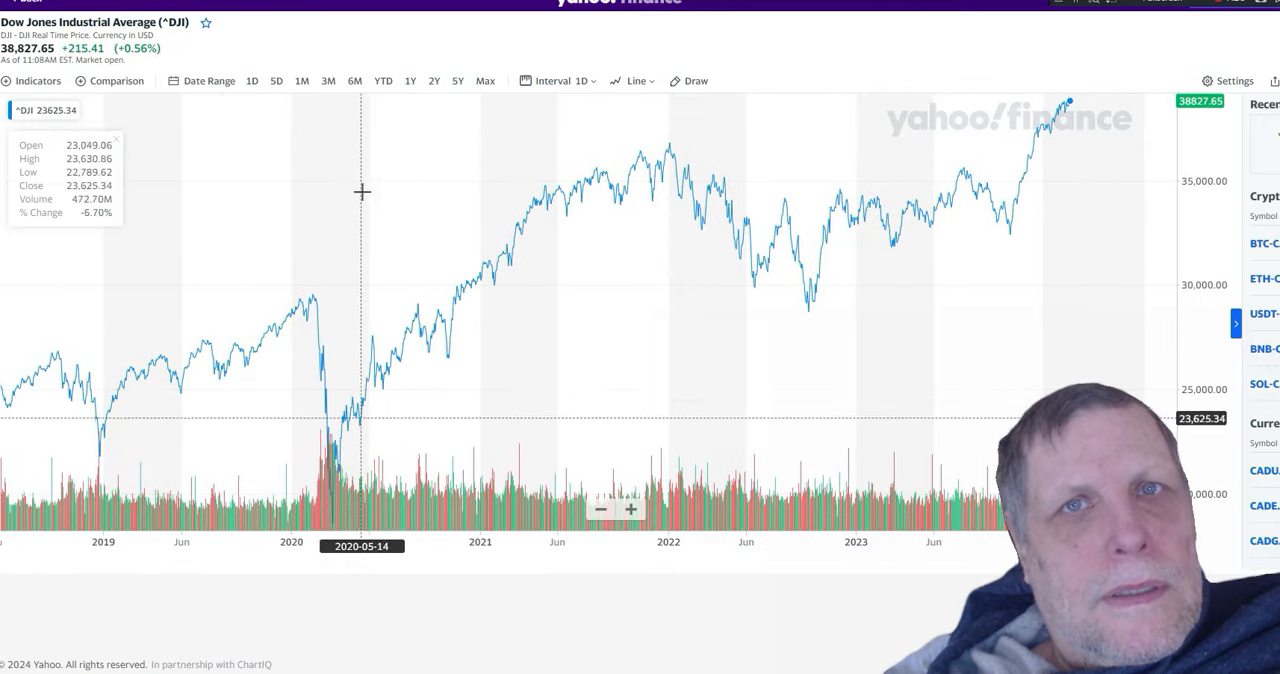
pyautogui.moveTo(468, 208)
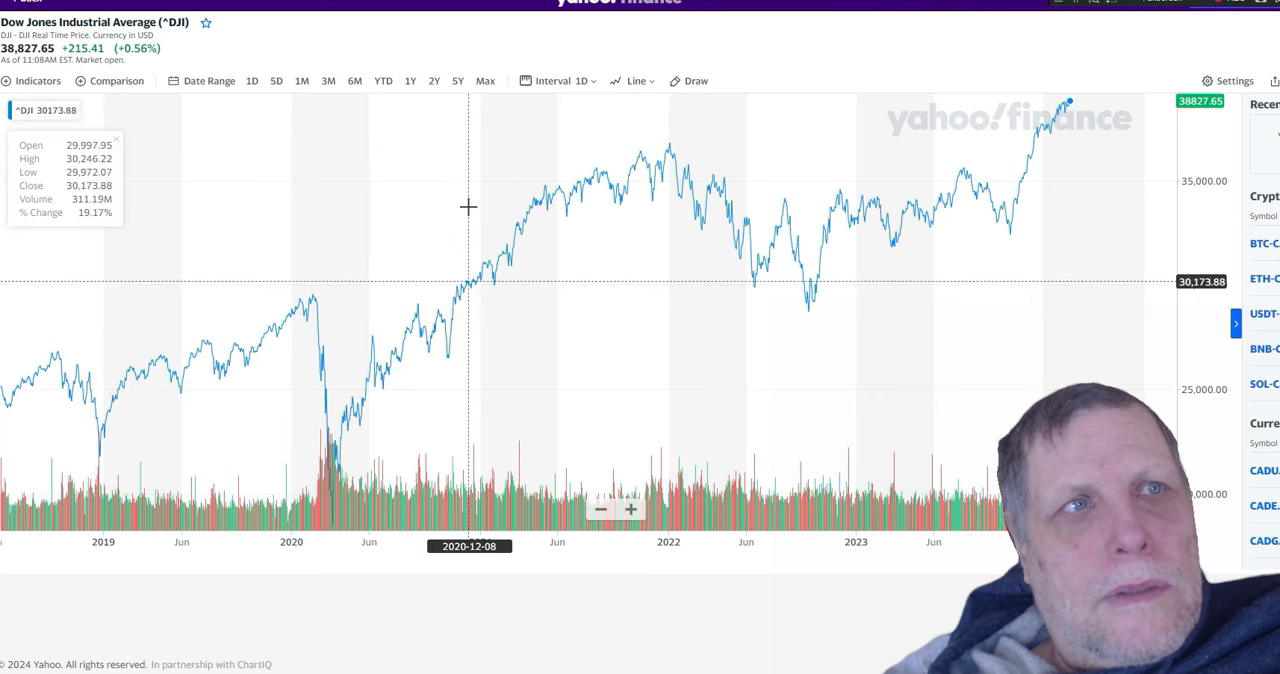
pyautogui.moveTo(472, 208)
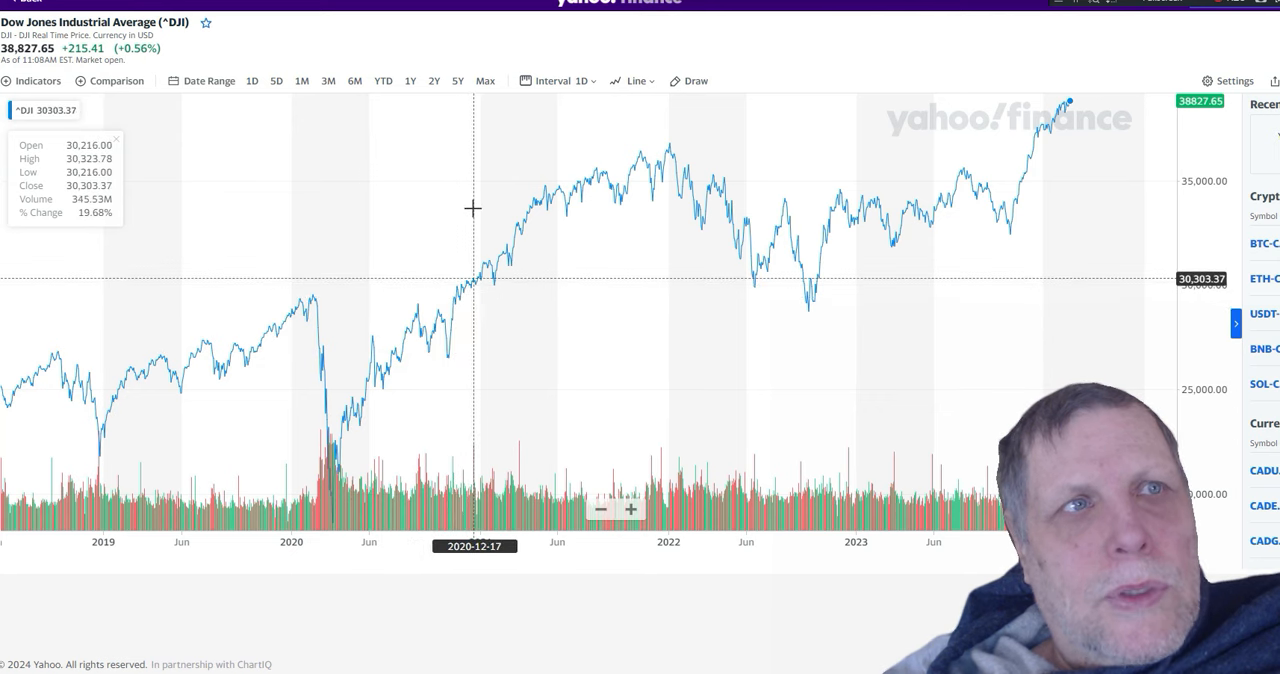
pyautogui.moveTo(538, 188)
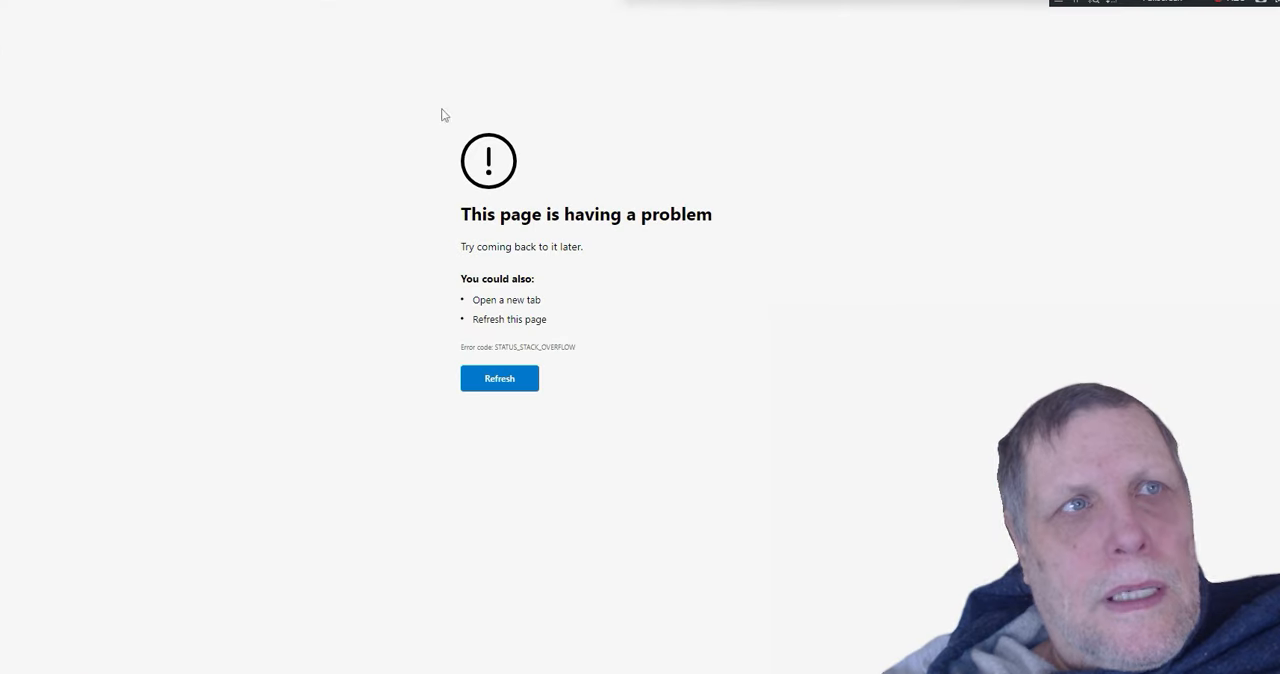
# - Refresh the crashed page to load the Crude Oil Apr 24 (CL=F) chart
pyautogui.click(500, 378)
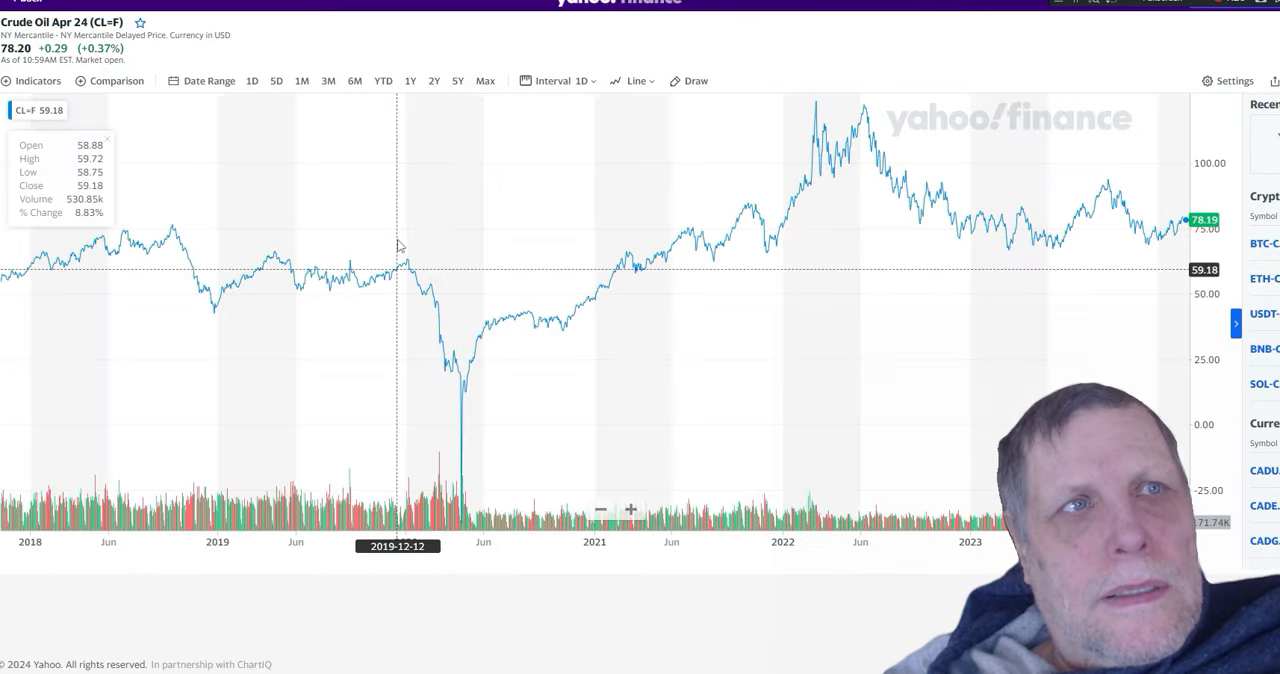
pyautogui.moveTo(432, 230)
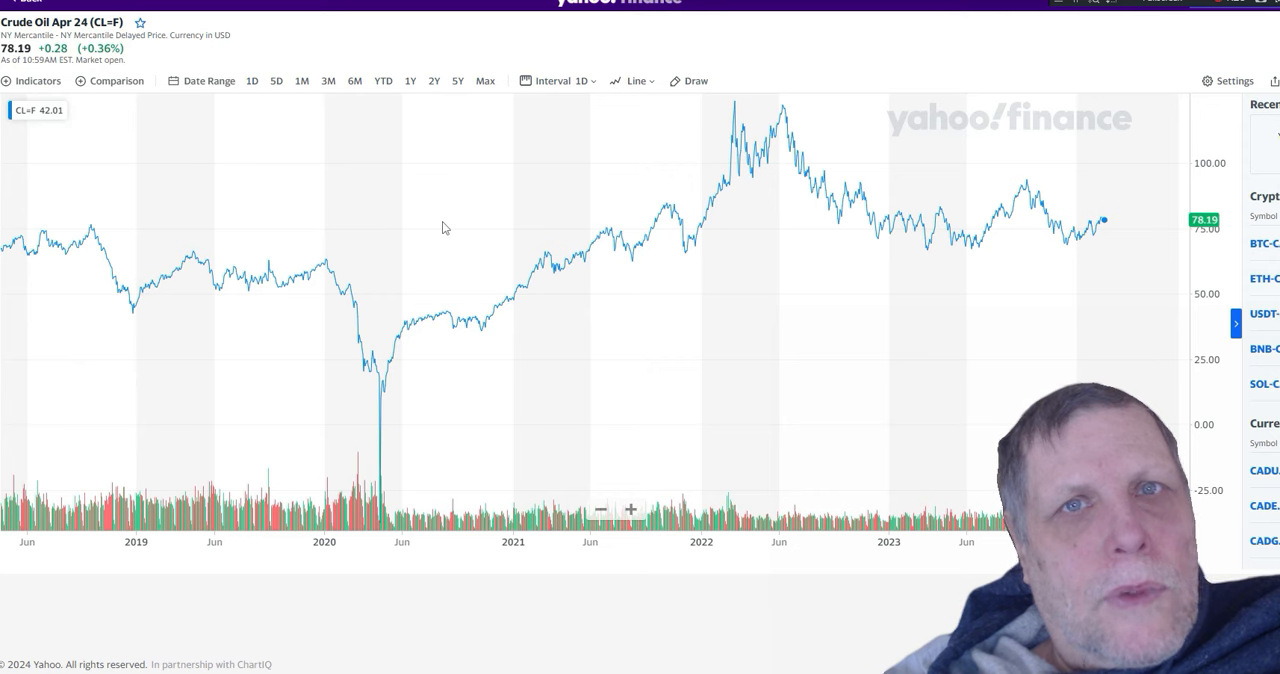
pyautogui.moveTo(514, 164)
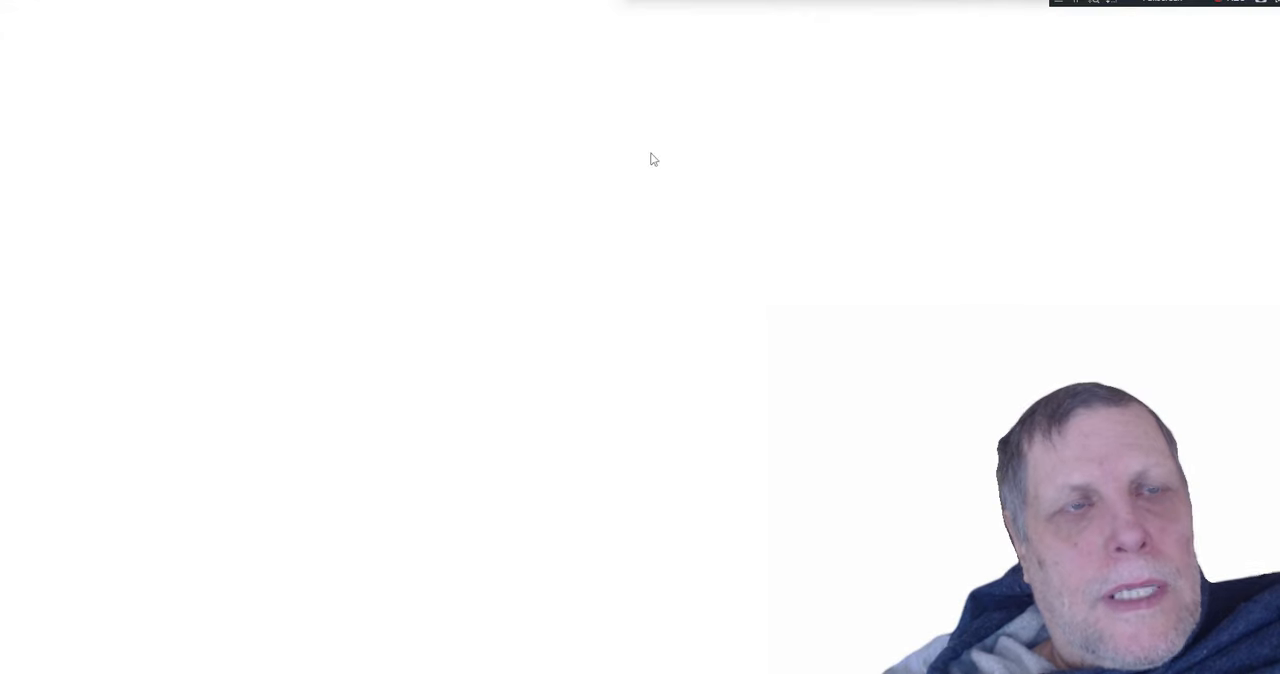
pyautogui.moveTo(324, 232)
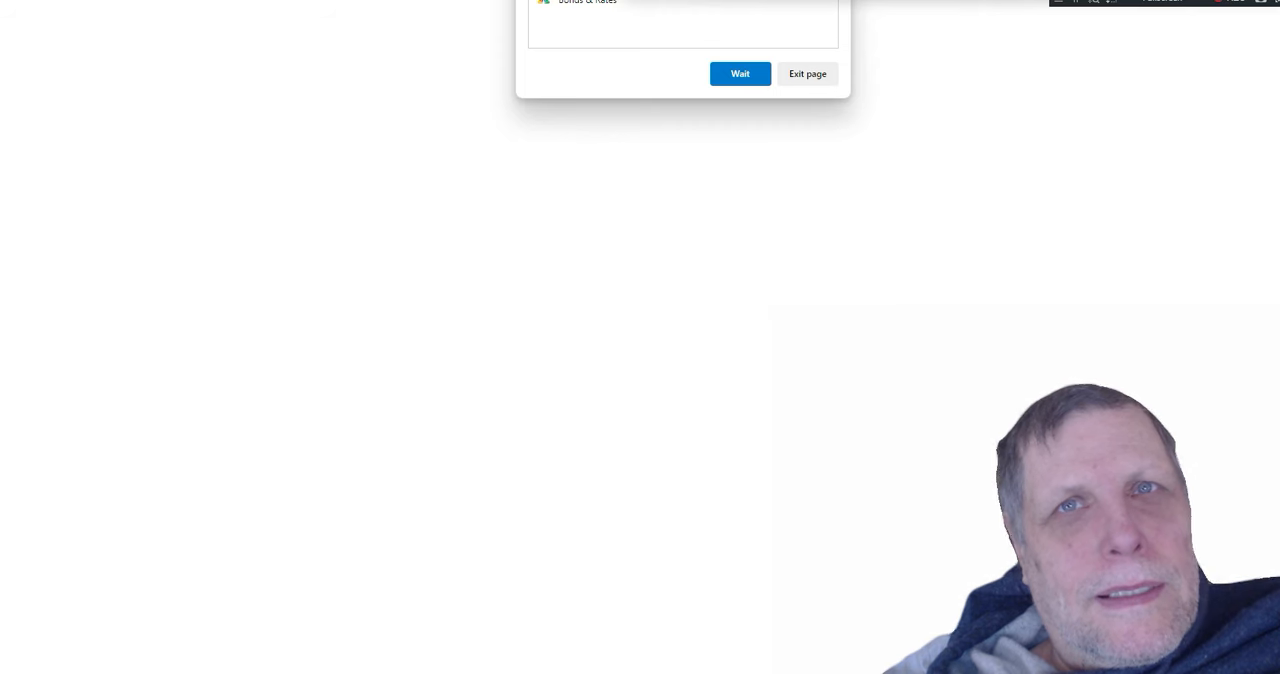
pyautogui.click(808, 72)
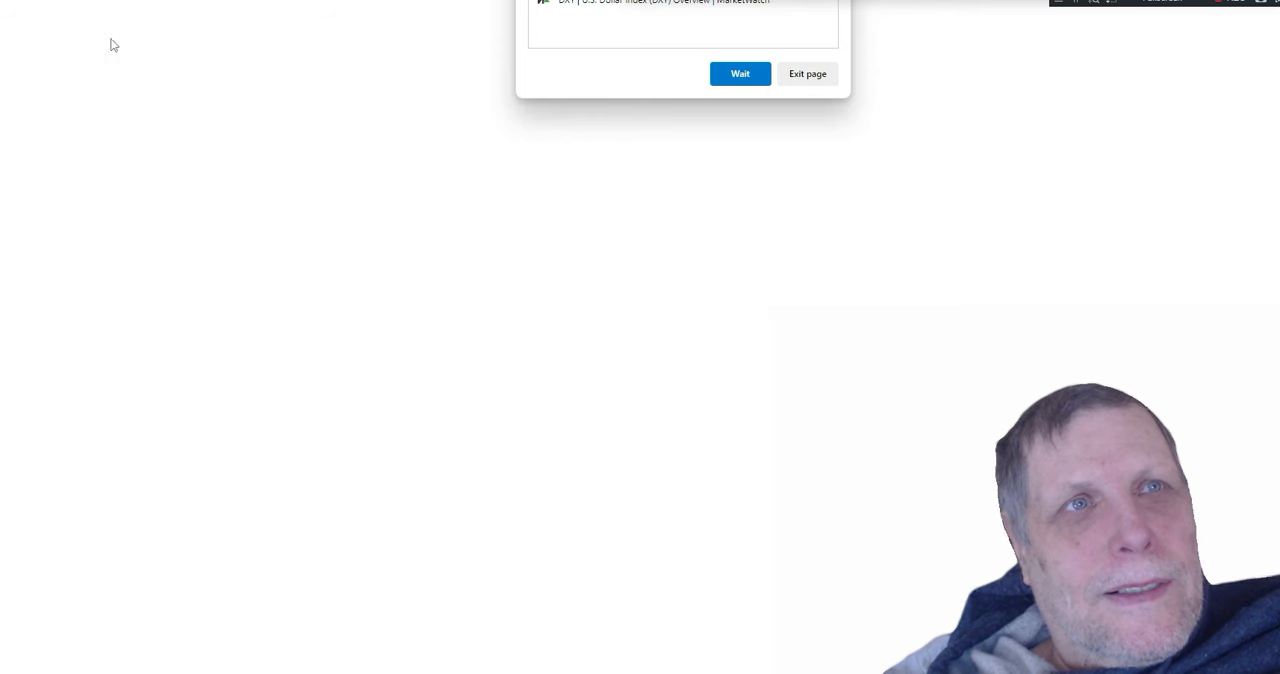
pyautogui.moveTo(324, 8)
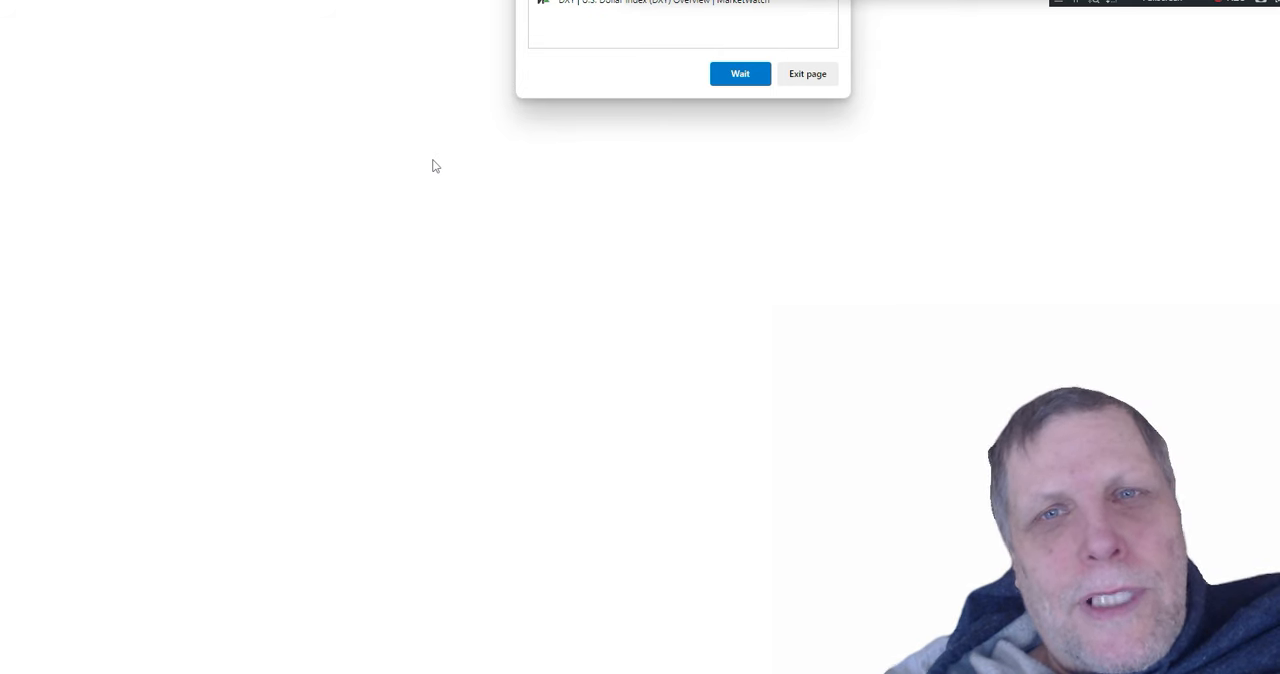
pyautogui.moveTo(436, 196)
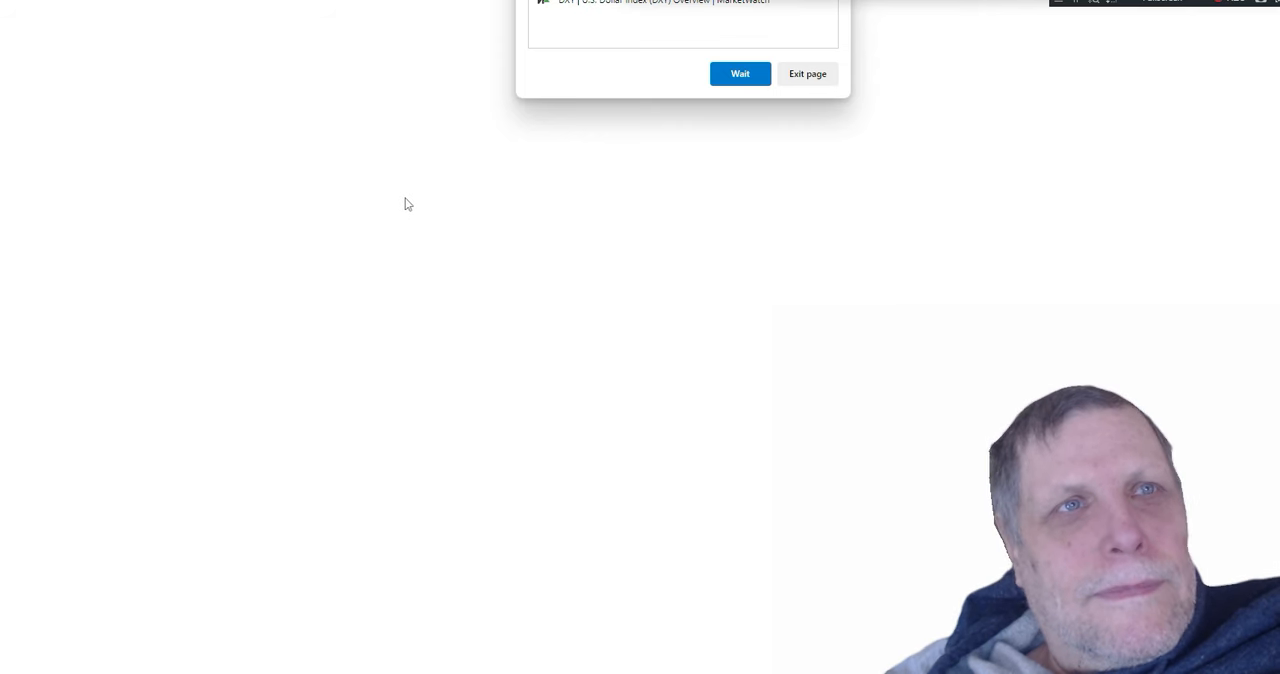
pyautogui.moveTo(304, 72)
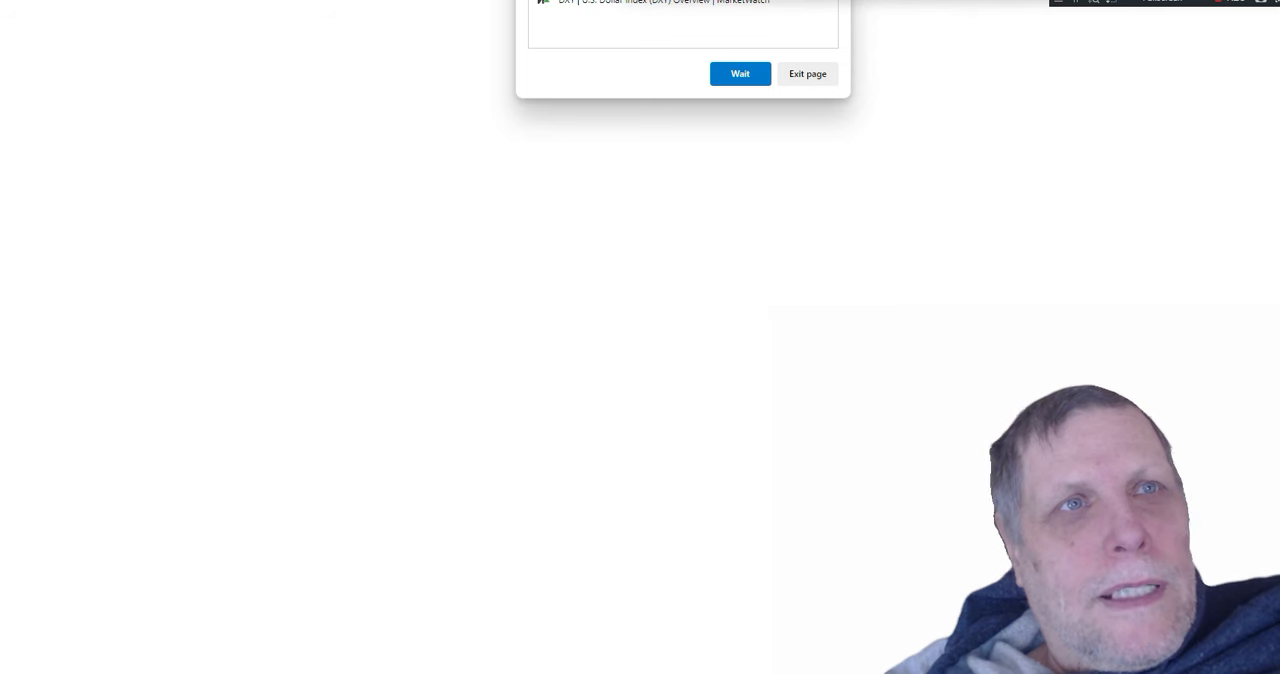
pyautogui.moveTo(314, 112)
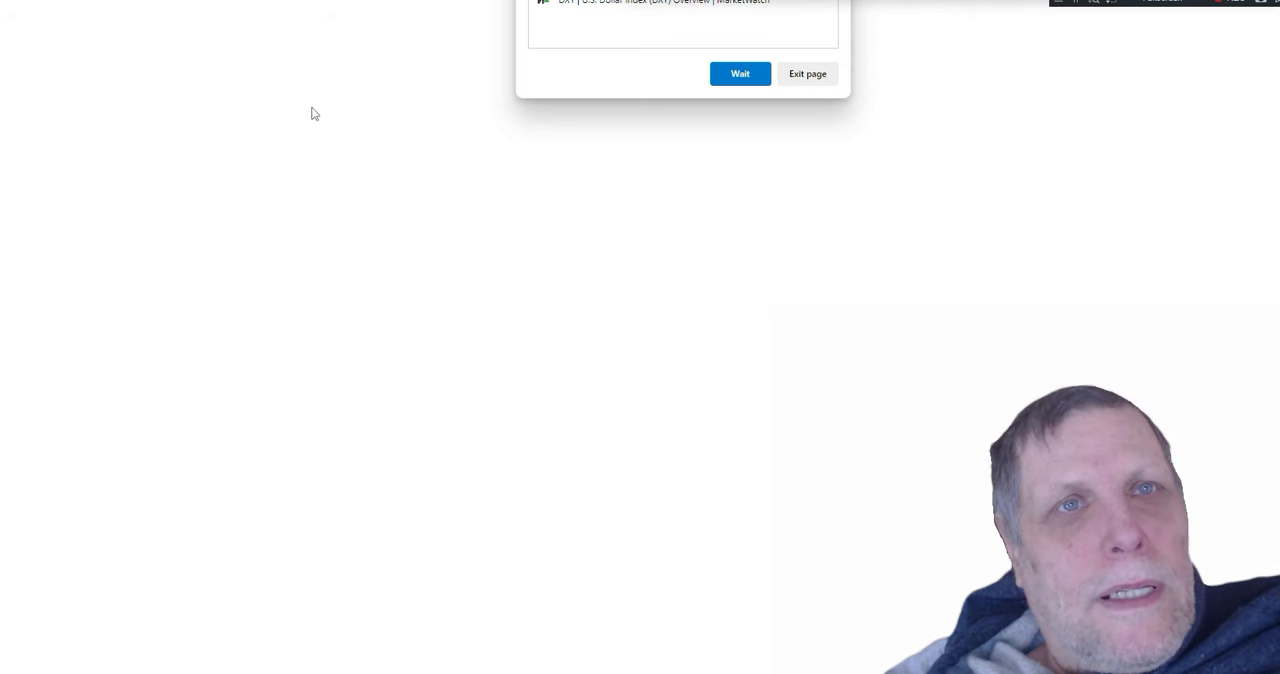